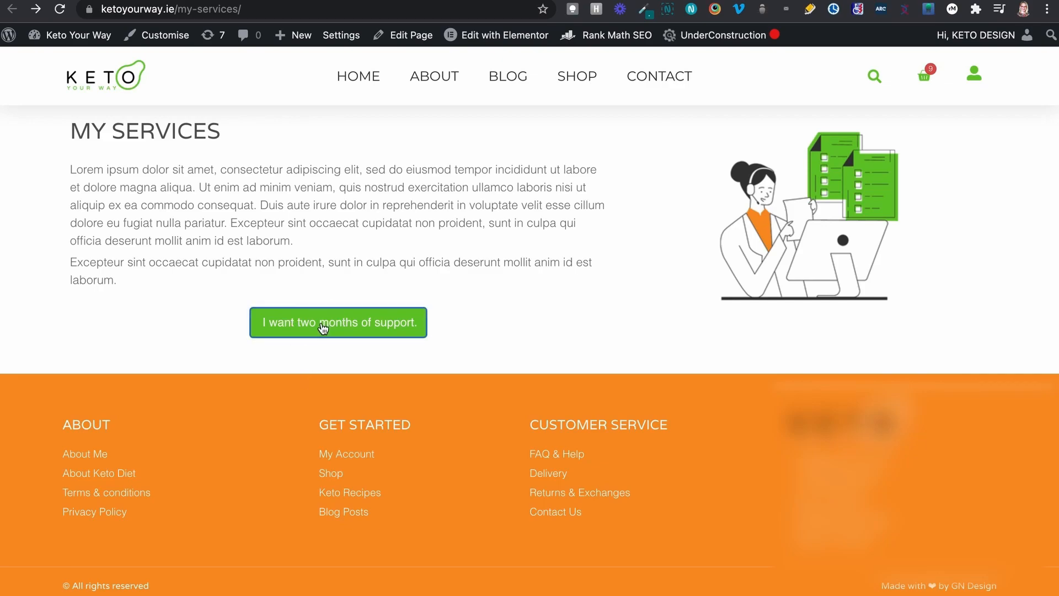
Step: Open the €200 two-months-of-support checkout from the services page, then switch to the Stripe dashboard
{"action": "left_click", "coordinate": [338, 322]}
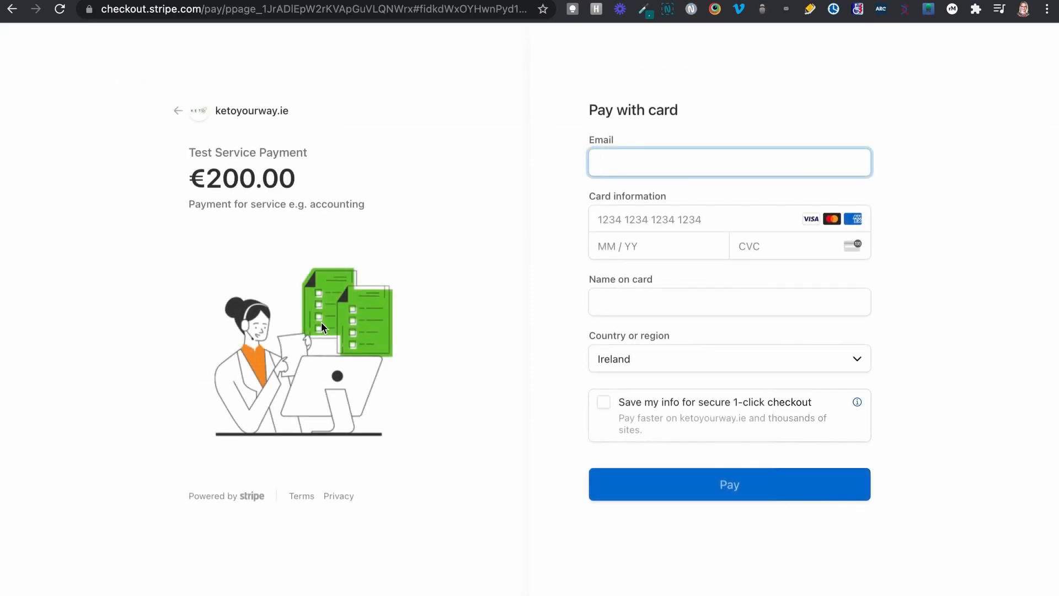
{"action": "left_click", "coordinate": [729, 162]}
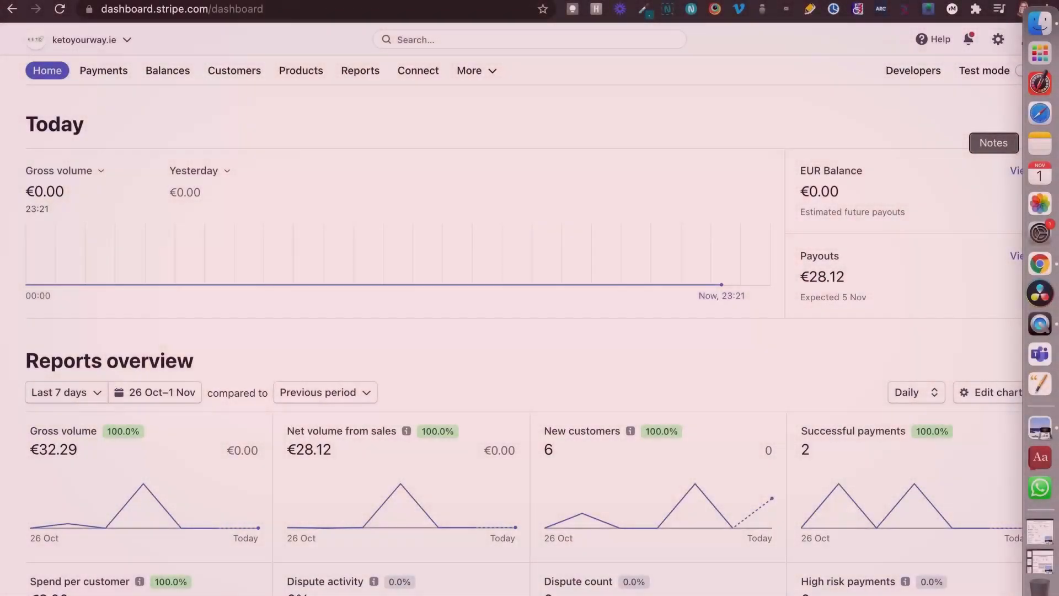
Step: Go from the Settings overview to the Checkout and Payment Links settings page
{"action": "left_click", "coordinate": [998, 39]}
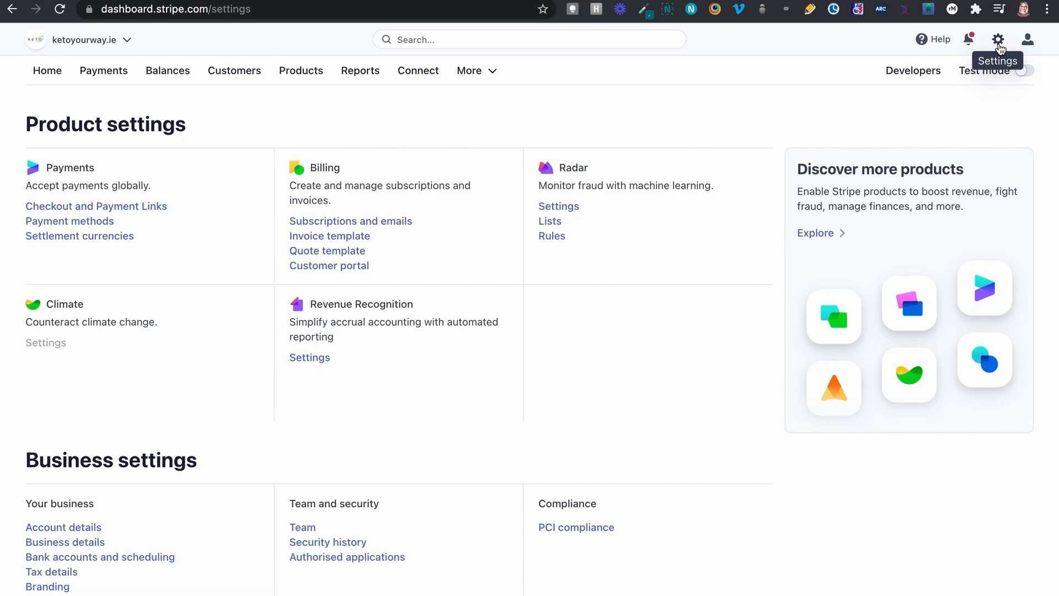
{"action": "mouse_move", "coordinate": [381, 126]}
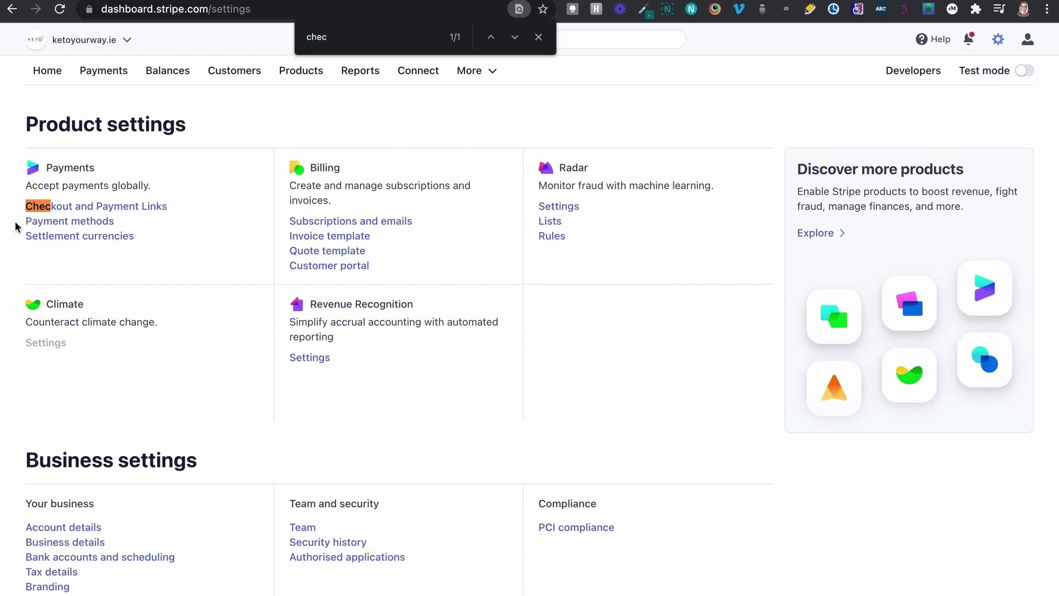
{"action": "left_click", "coordinate": [96, 206]}
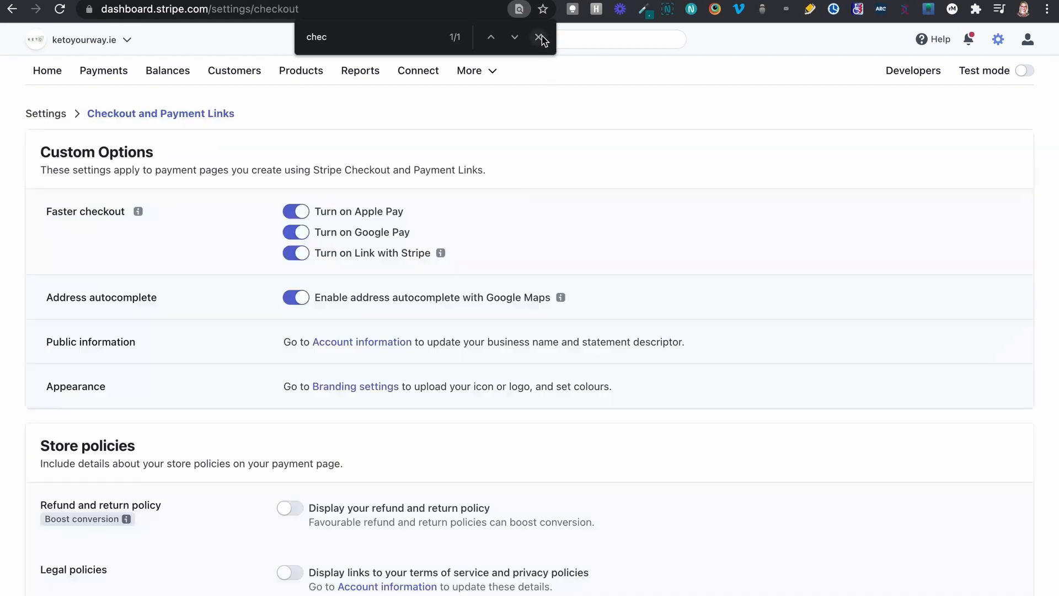
Step: Review the Client-only integration section and open the one product available for Checkout
{"action": "left_click", "coordinate": [542, 38]}
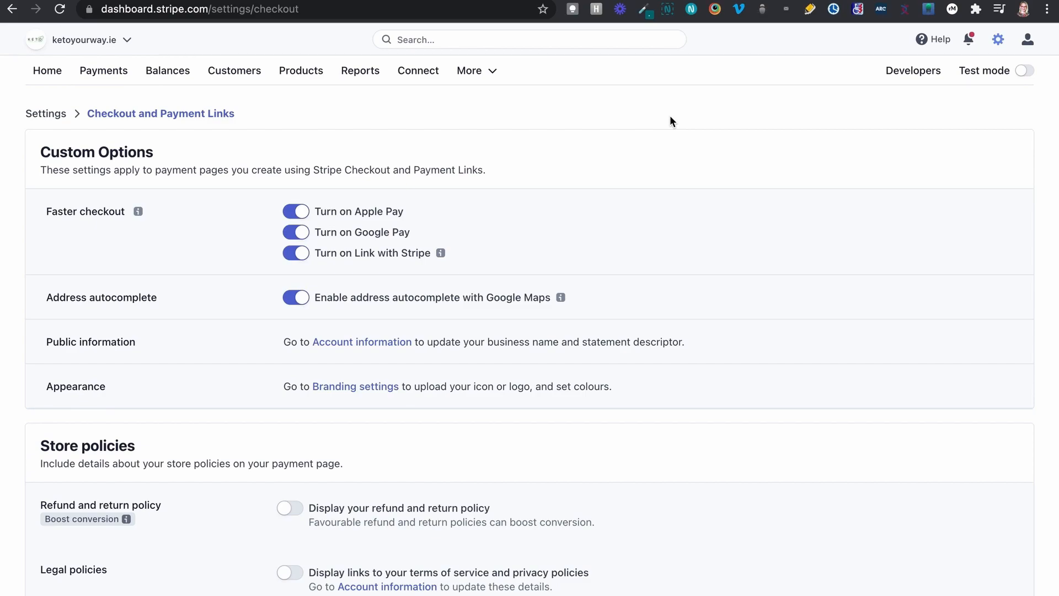
{"action": "scroll", "scroll_direction": "down", "scroll_amount": 3}
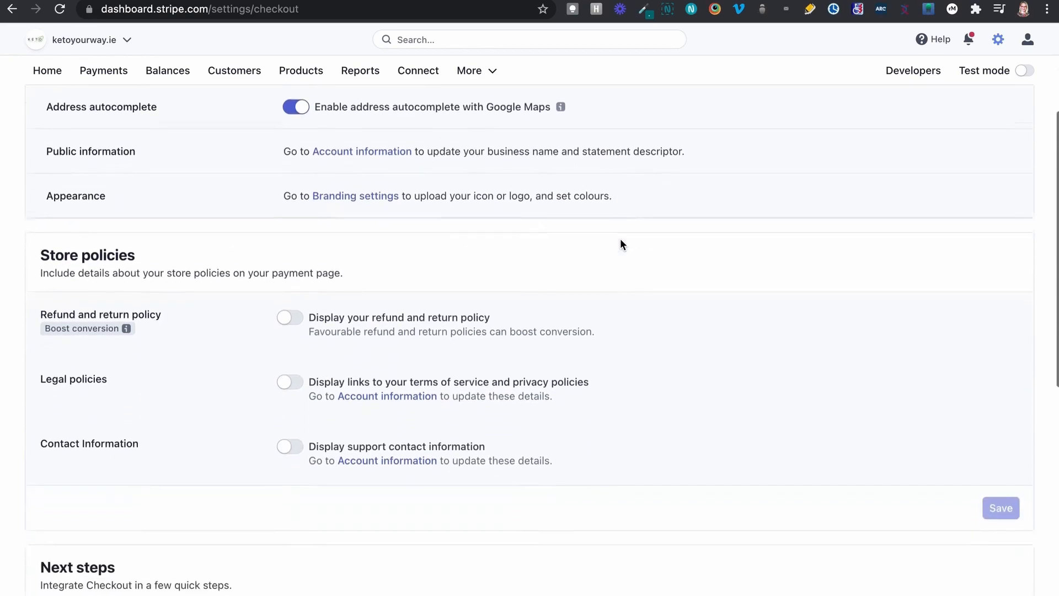
{"action": "scroll", "scroll_direction": "down", "scroll_amount": 3}
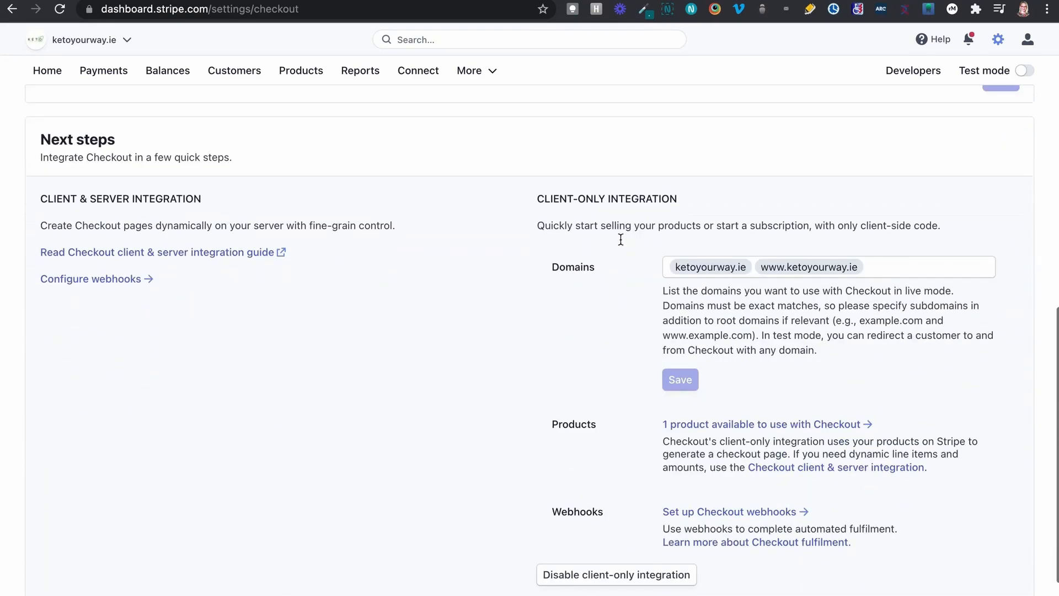
{"action": "scroll", "scroll_direction": "down", "scroll_amount": 3}
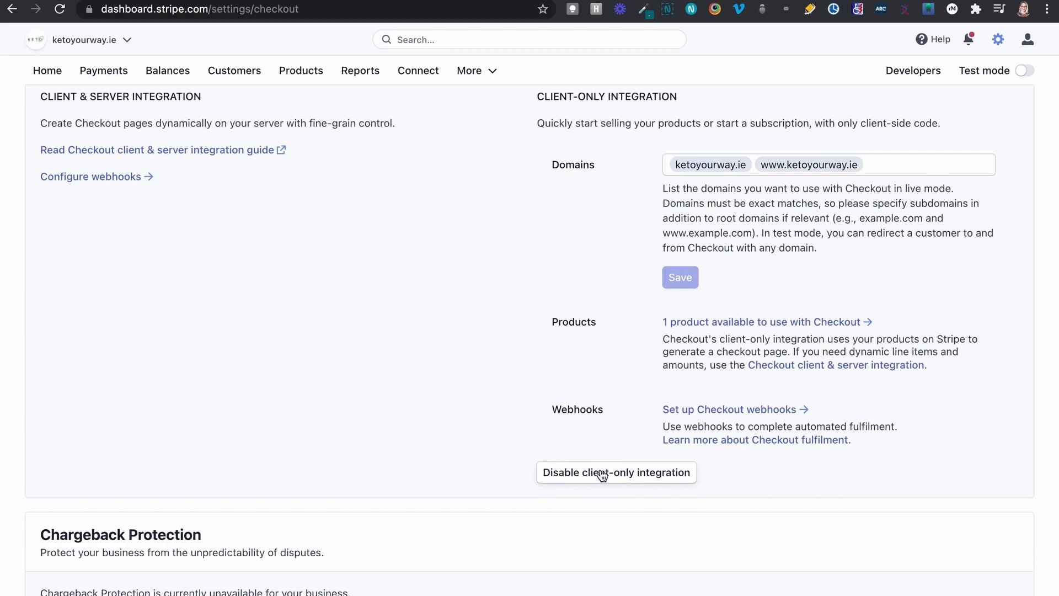
{"action": "scroll", "scroll_direction": "up", "scroll_amount": 3}
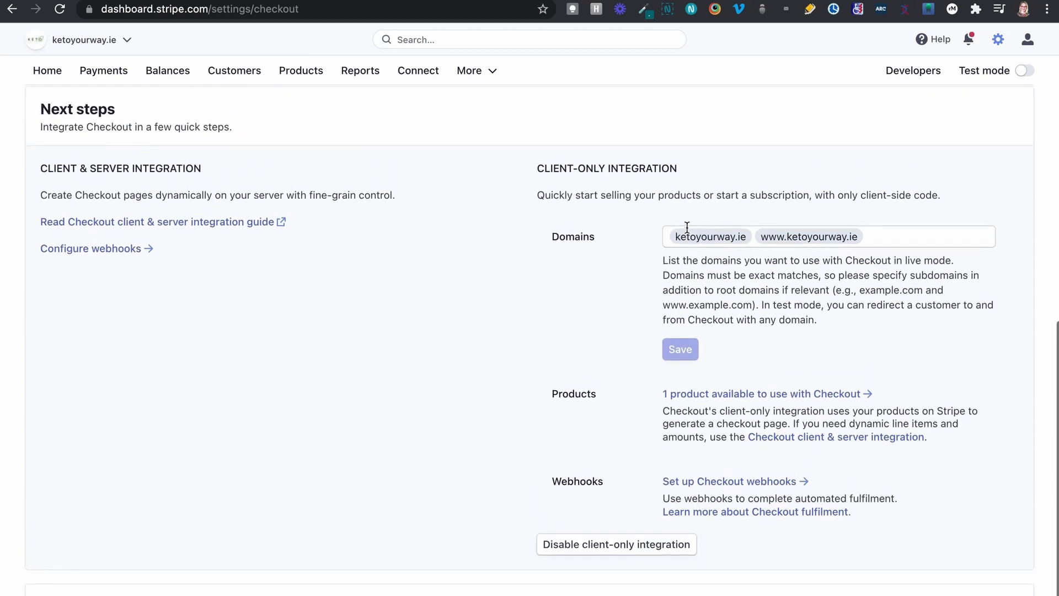
{"action": "scroll", "scroll_direction": "down", "scroll_amount": 3}
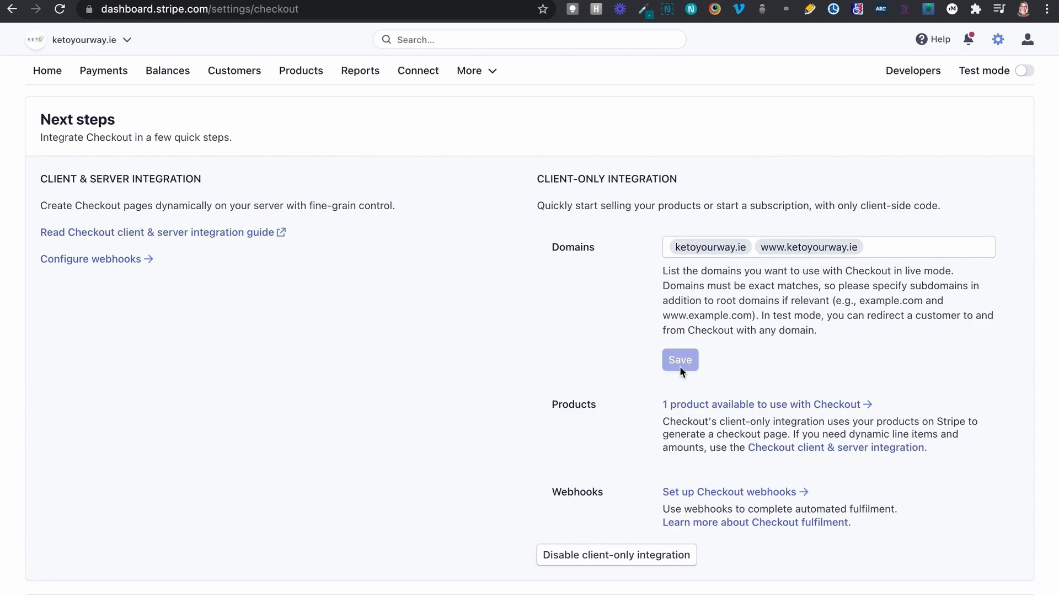
{"action": "mouse_move", "coordinate": [684, 411]}
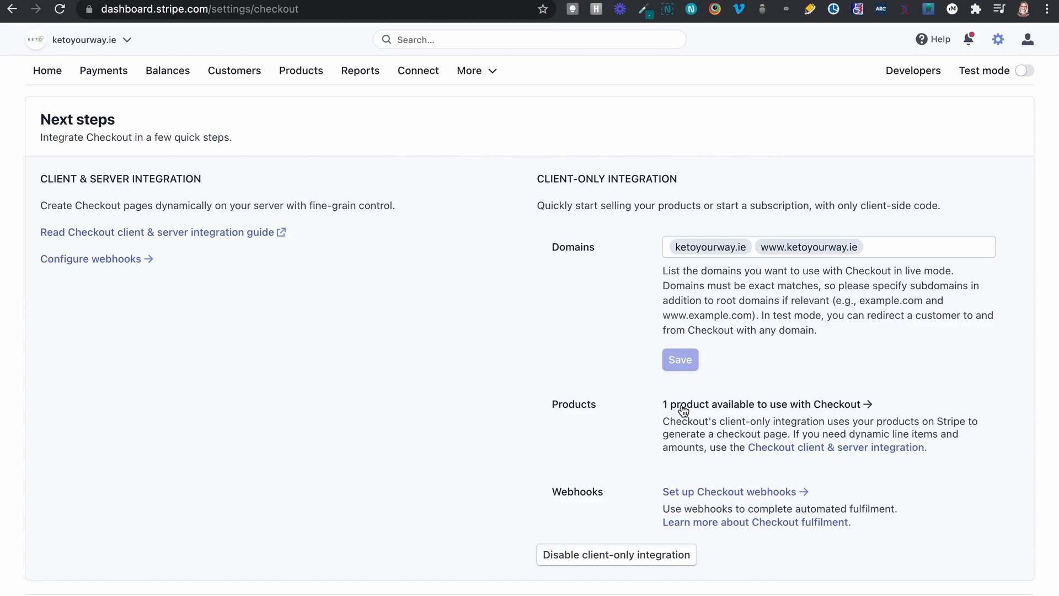
{"action": "left_click", "coordinate": [763, 404]}
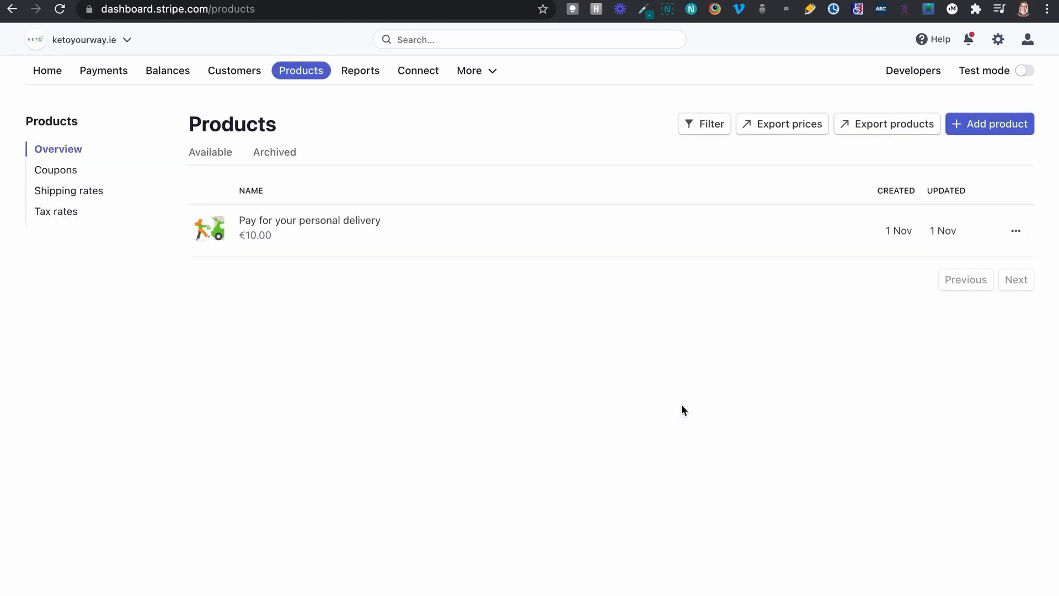
{"action": "mouse_move", "coordinate": [978, 156]}
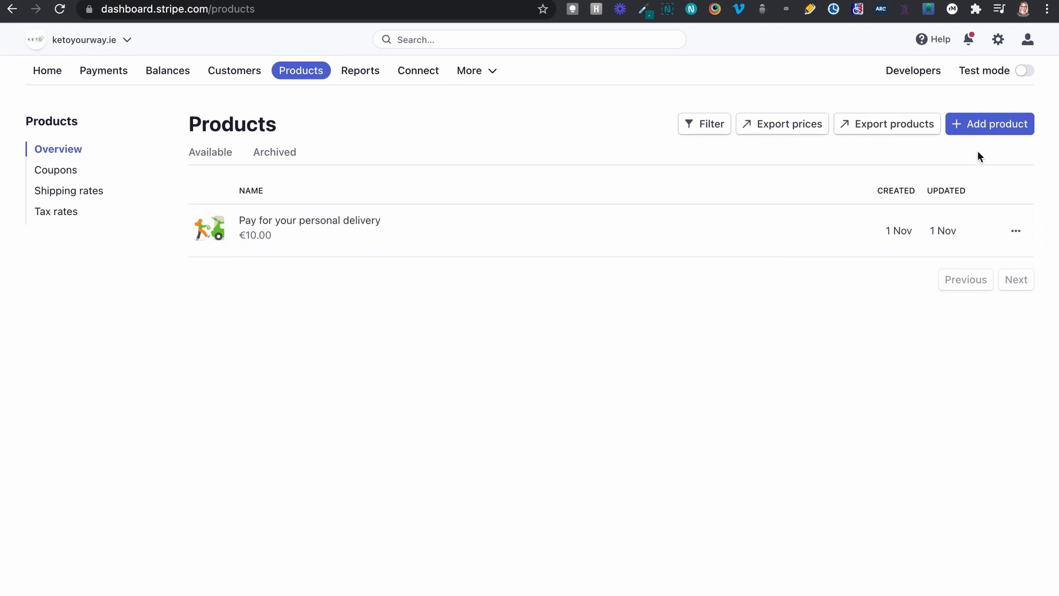
Step: Add a product named Test Service Payment with description 'Payment for service e.g. accounting' and reveal additional options
{"action": "left_click", "coordinate": [989, 124]}
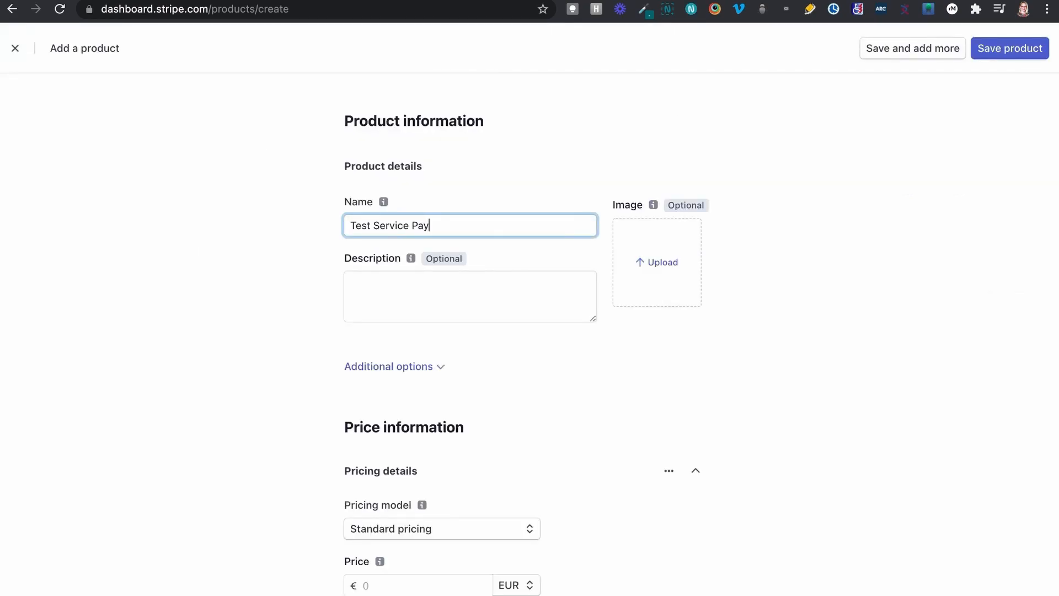
{"action": "type", "text": "ment"}
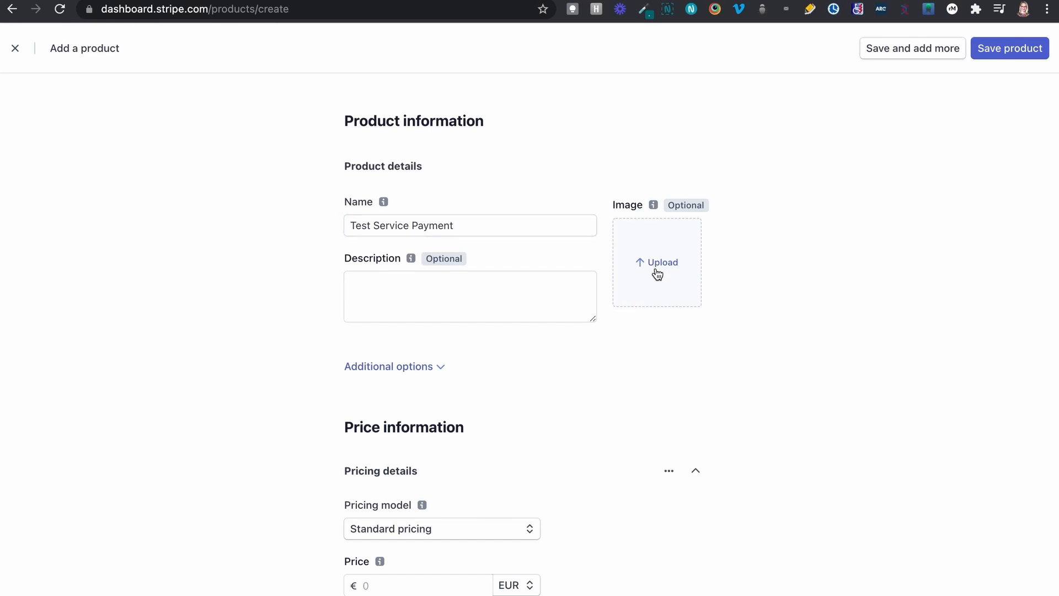
{"action": "type", "text": "Payment for service"}
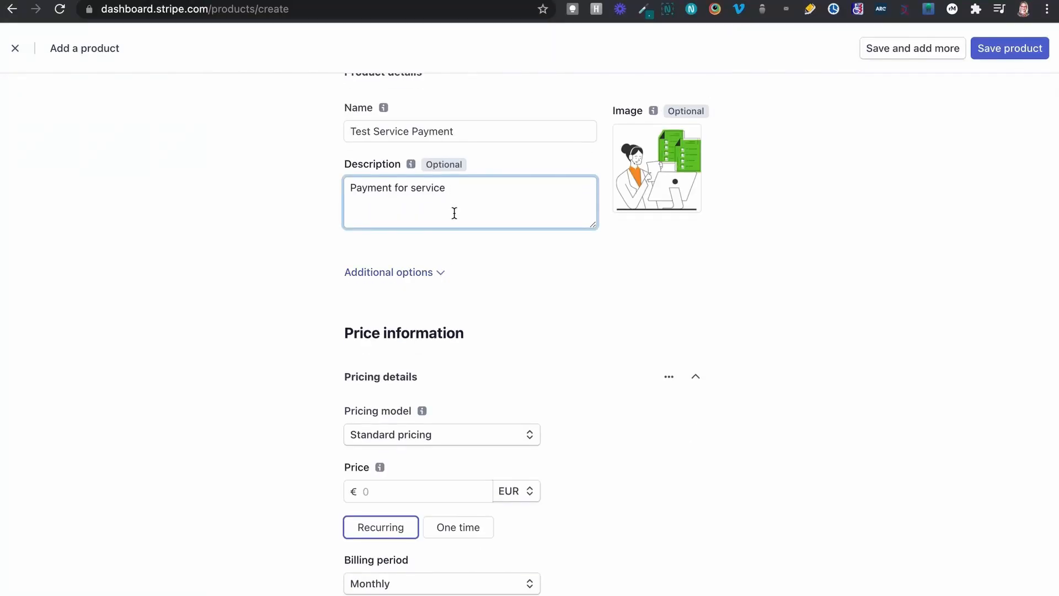
{"action": "type", "text": "e.g. accounting"}
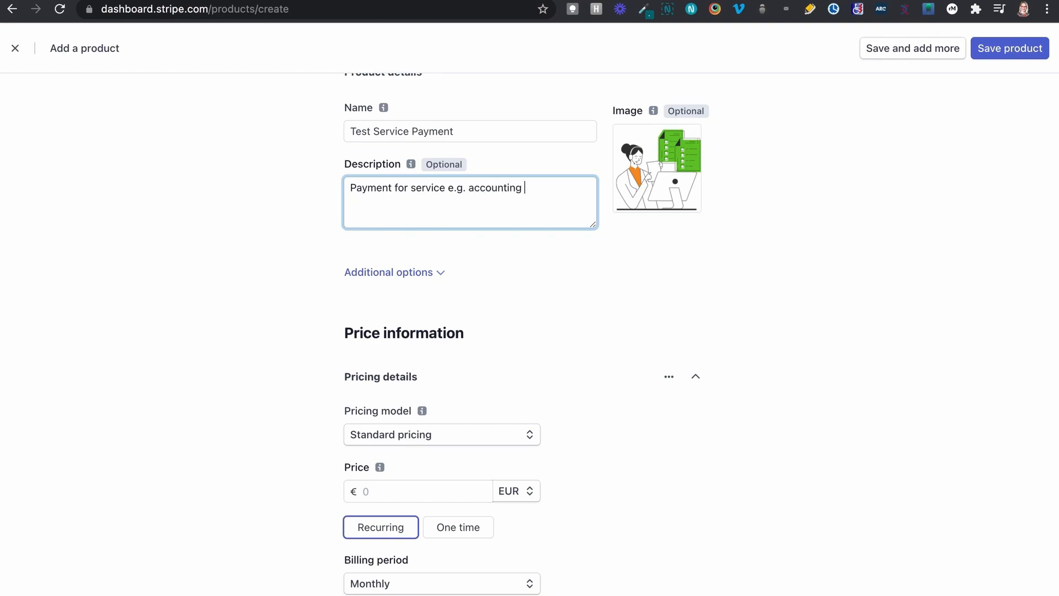
{"action": "left_click", "coordinate": [389, 273]}
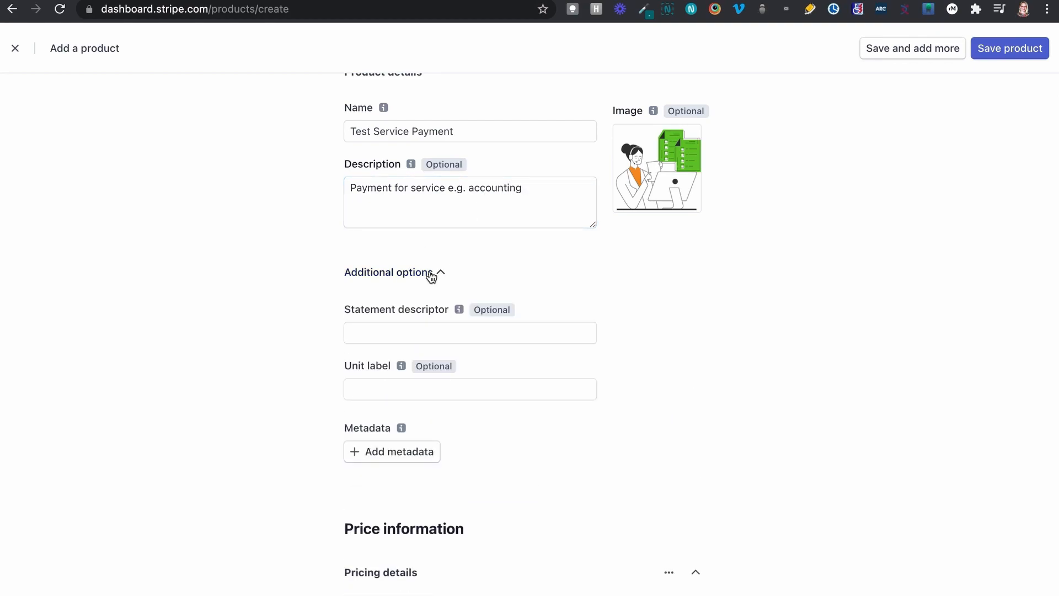
{"action": "scroll", "scroll_direction": "down", "scroll_amount": 3}
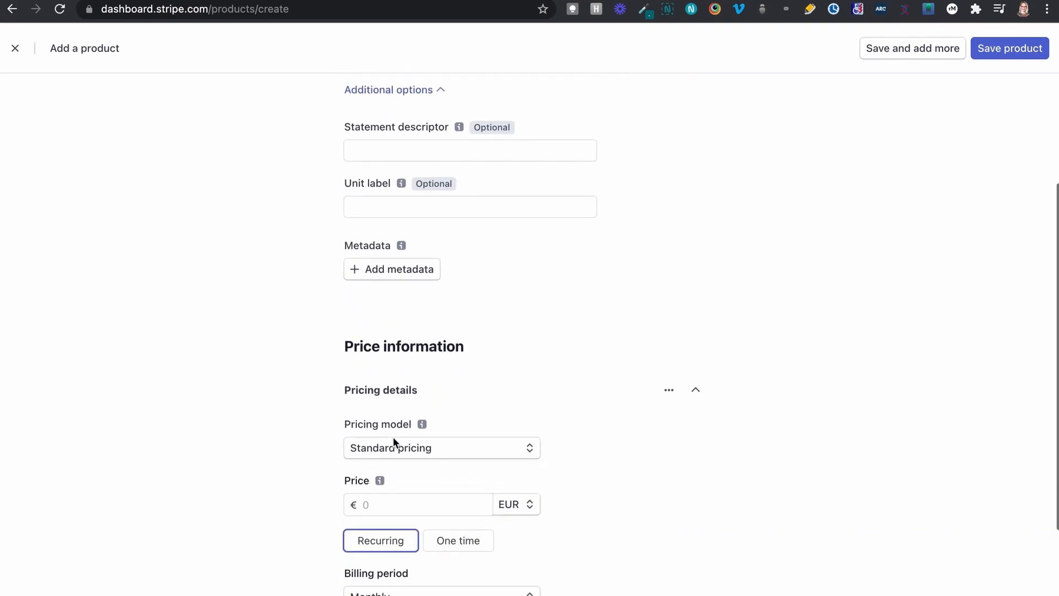
{"action": "scroll", "scroll_direction": "down", "scroll_amount": 3}
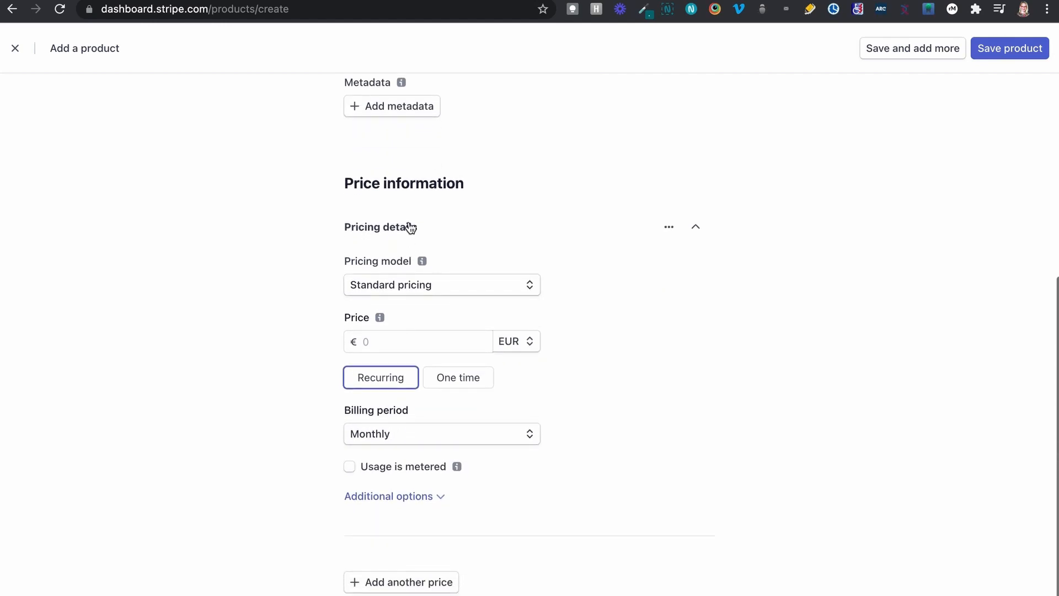
{"action": "left_click", "coordinate": [442, 284]}
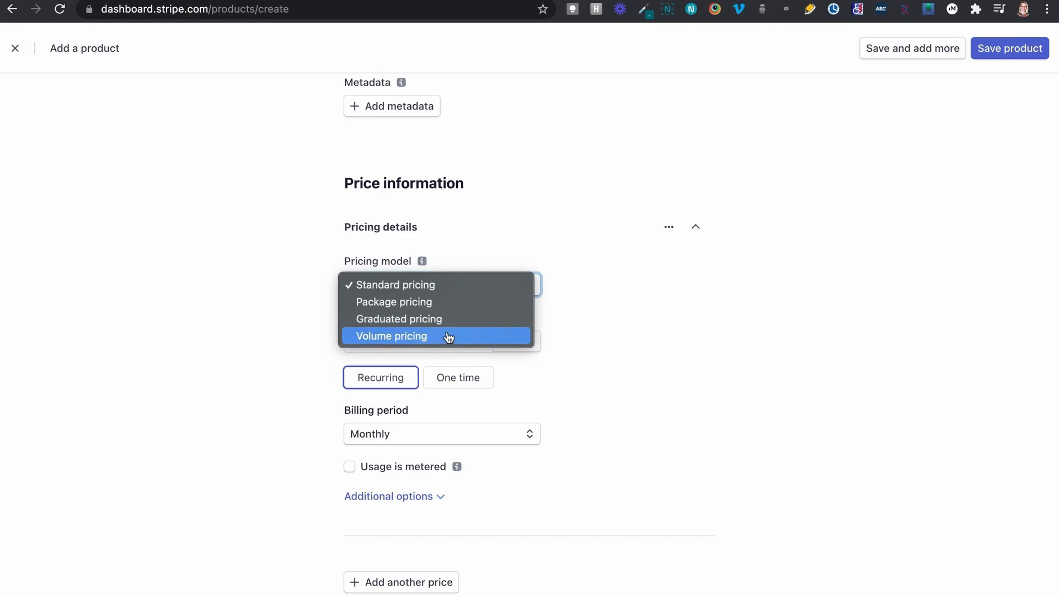
{"action": "left_click", "coordinate": [393, 301]}
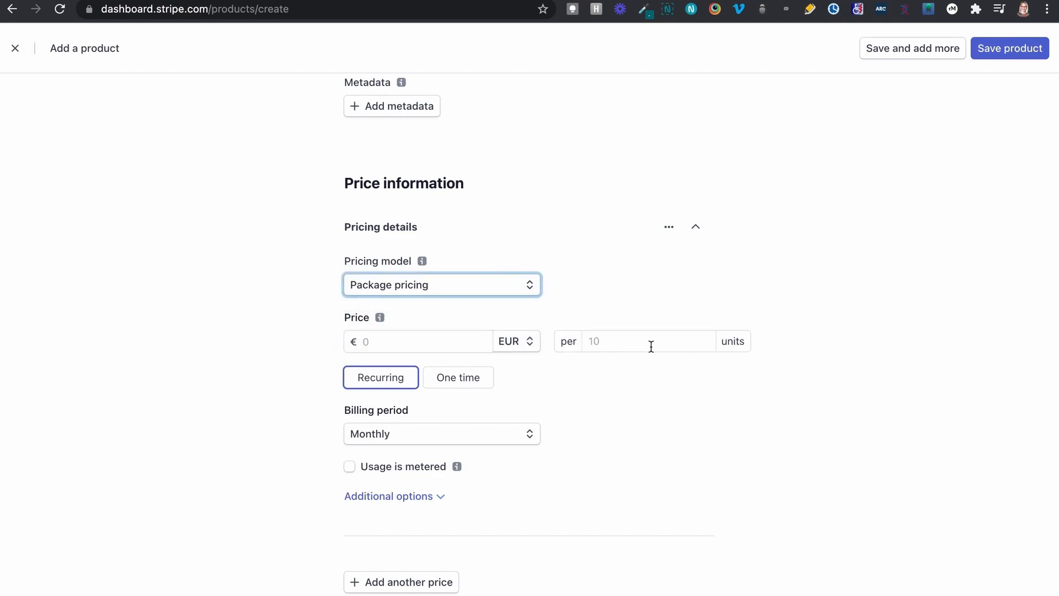
{"action": "left_click", "coordinate": [441, 285]}
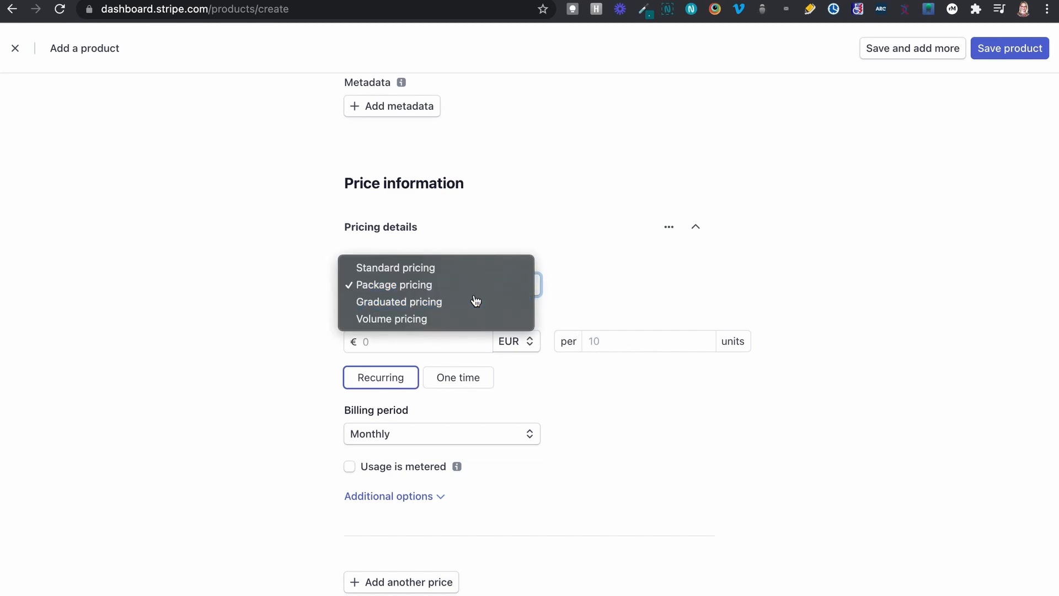
{"action": "left_click", "coordinate": [398, 301]}
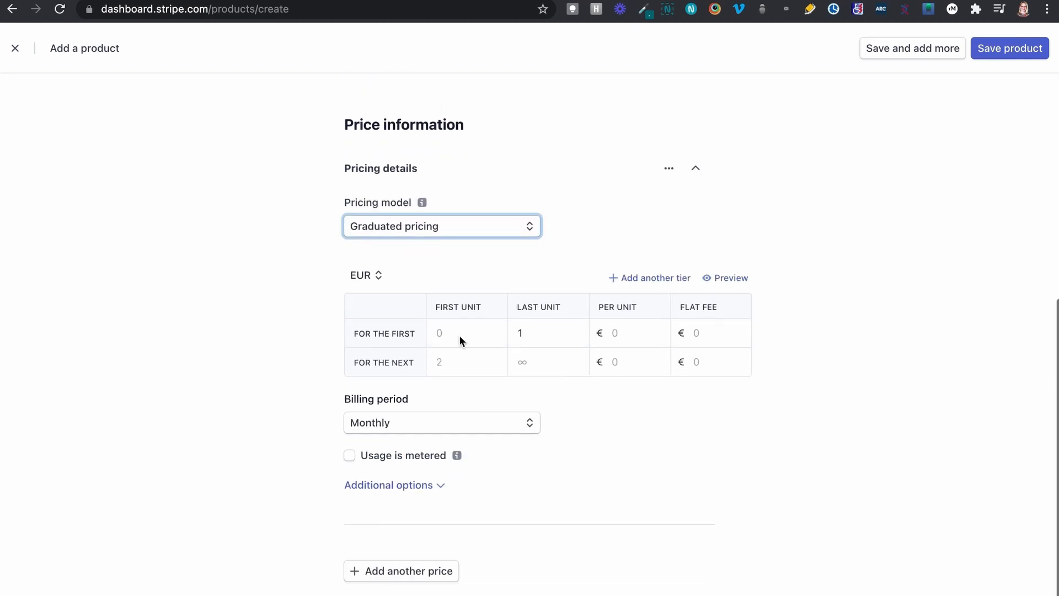
{"action": "mouse_move", "coordinate": [435, 268]}
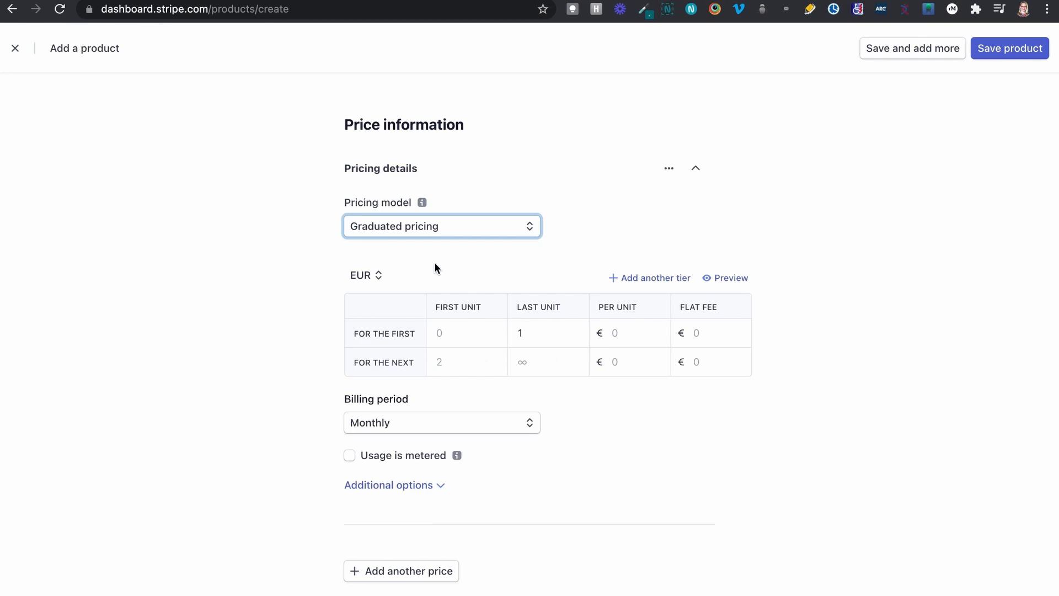
{"action": "left_click", "coordinate": [441, 225]}
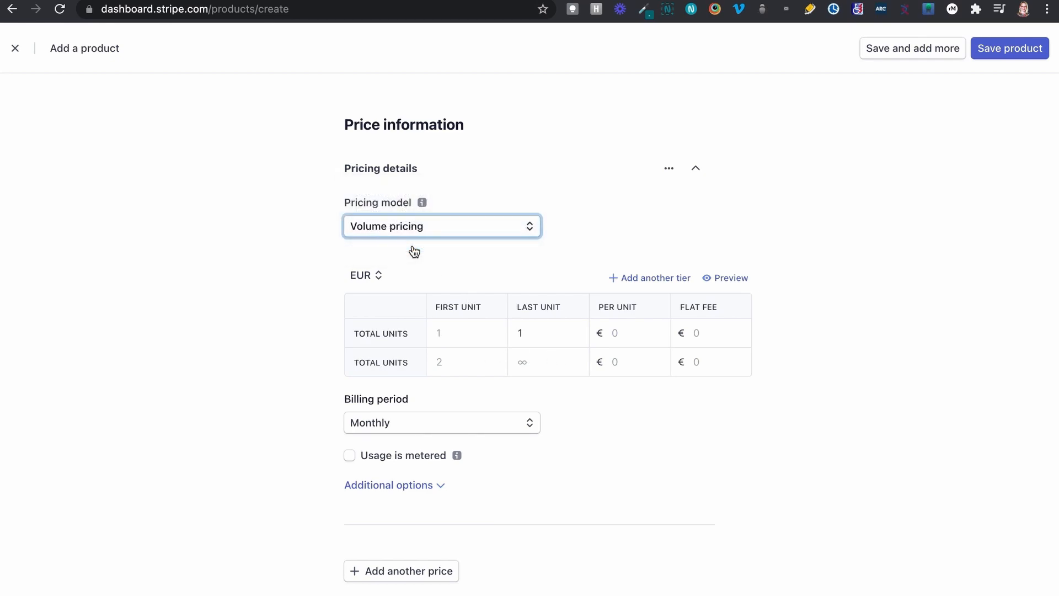
{"action": "left_click", "coordinate": [441, 225]}
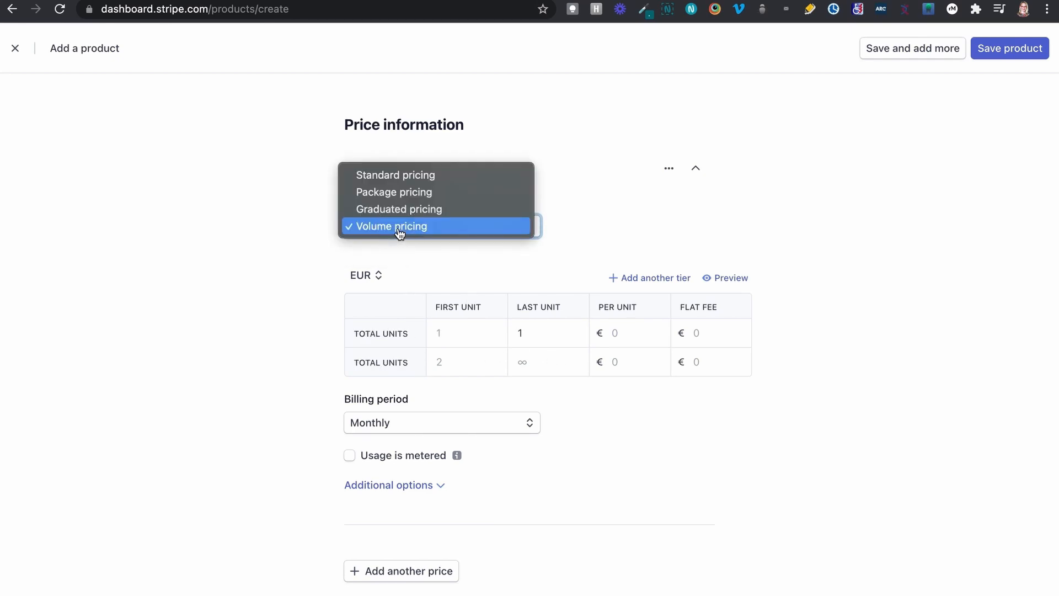
{"action": "left_click", "coordinate": [395, 176]}
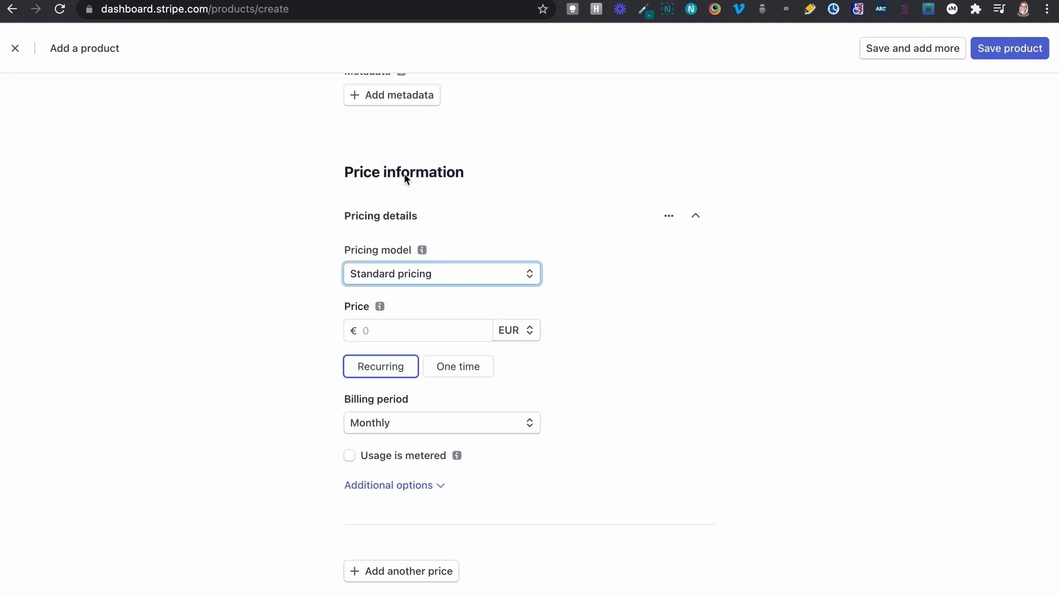
Step: Price the product at €200.00 as a one-time charge and reveal the extra price options
{"action": "left_click", "coordinate": [418, 330]}
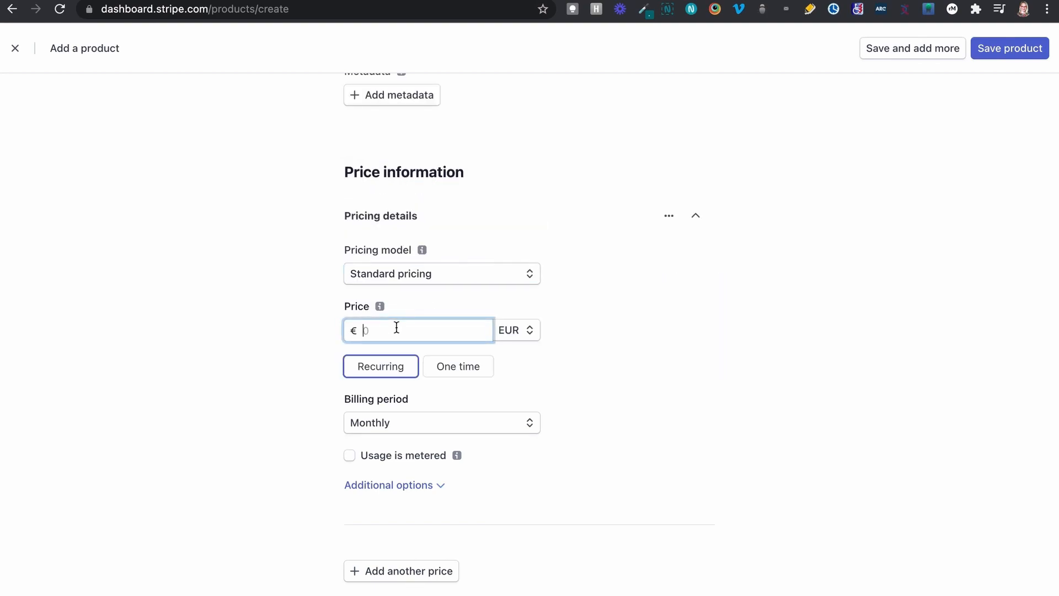
{"action": "type", "text": "200.00"}
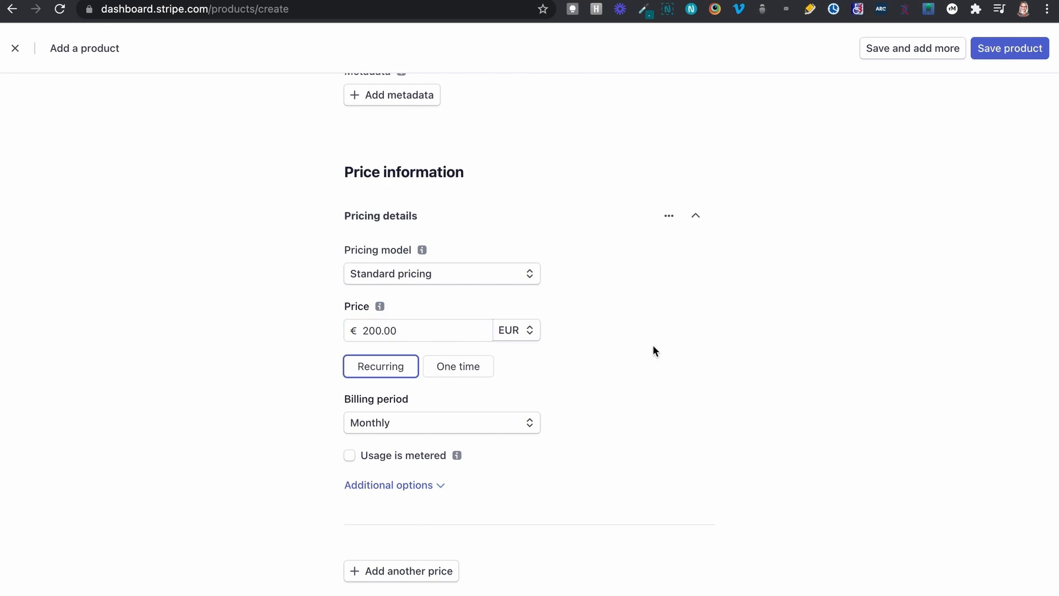
{"action": "mouse_move", "coordinate": [382, 370]}
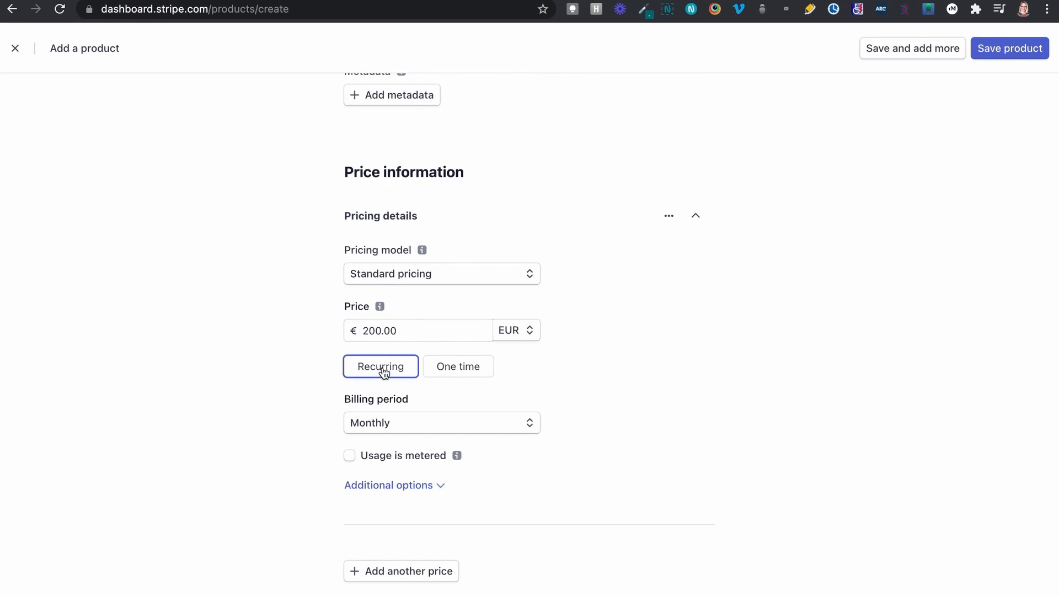
{"action": "left_click", "coordinate": [441, 422]}
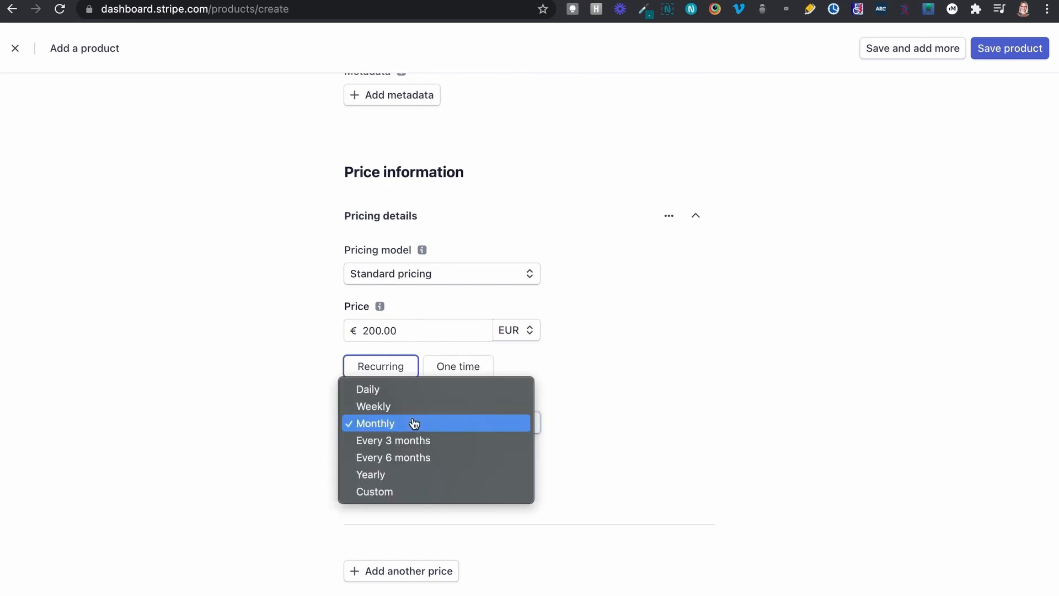
{"action": "mouse_move", "coordinate": [414, 491]}
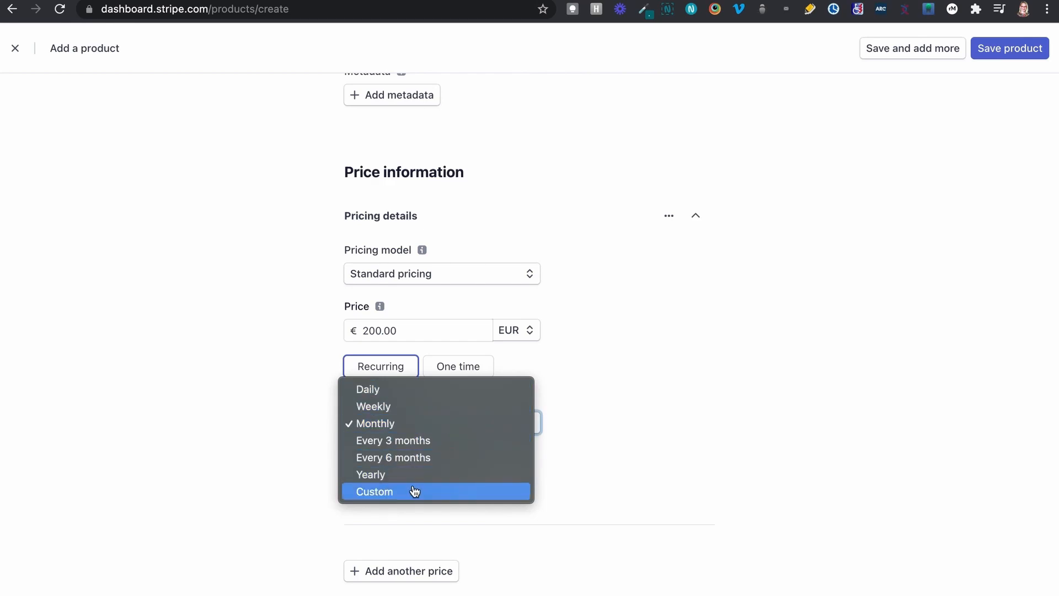
{"action": "mouse_move", "coordinate": [402, 423]}
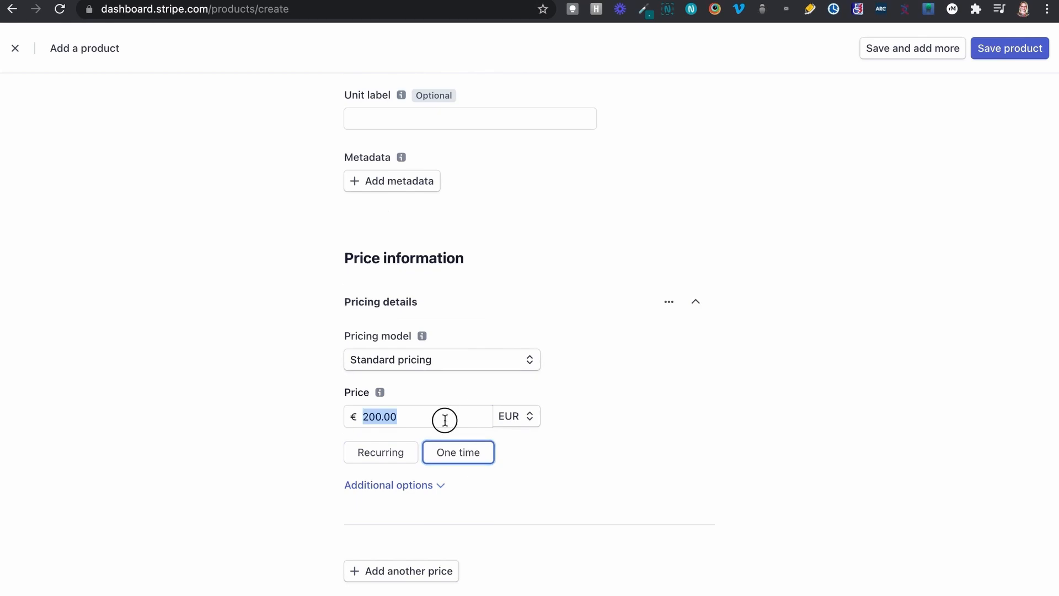
{"action": "left_click", "coordinate": [417, 416]}
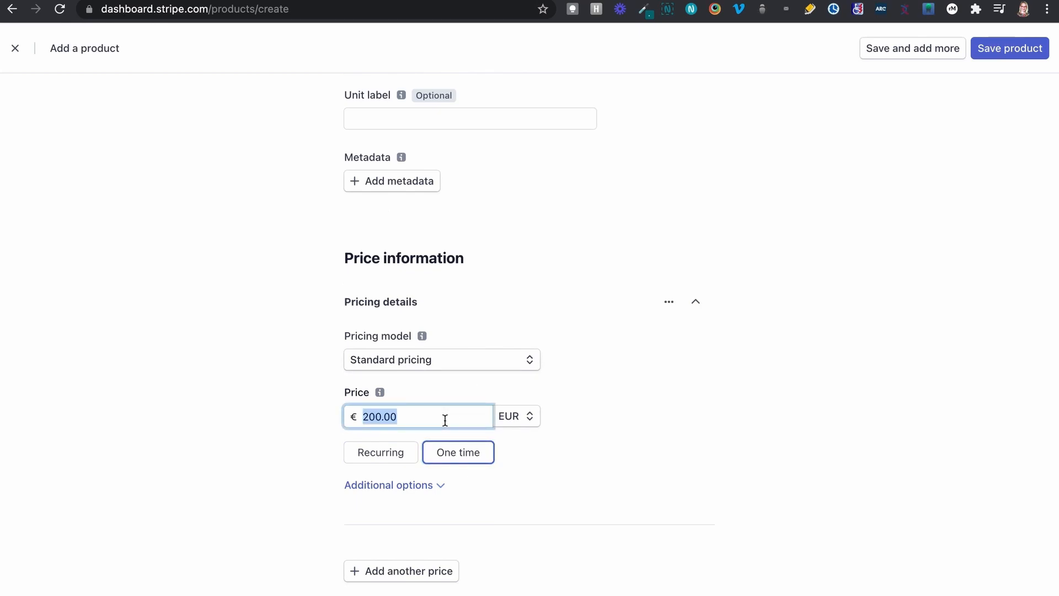
{"action": "left_click", "coordinate": [388, 485]}
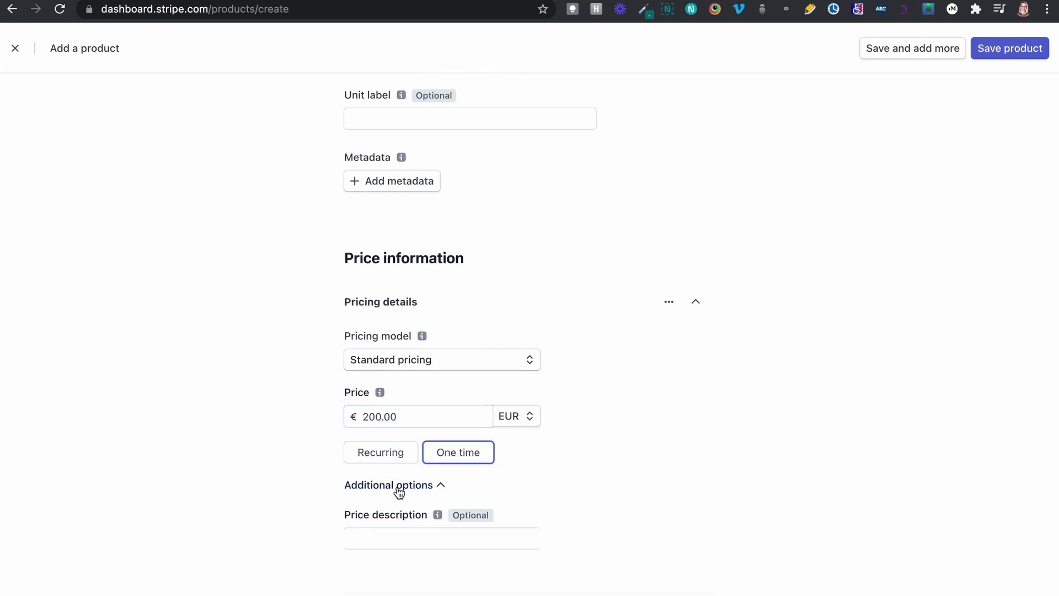
{"action": "scroll", "scroll_direction": "down", "scroll_amount": 3}
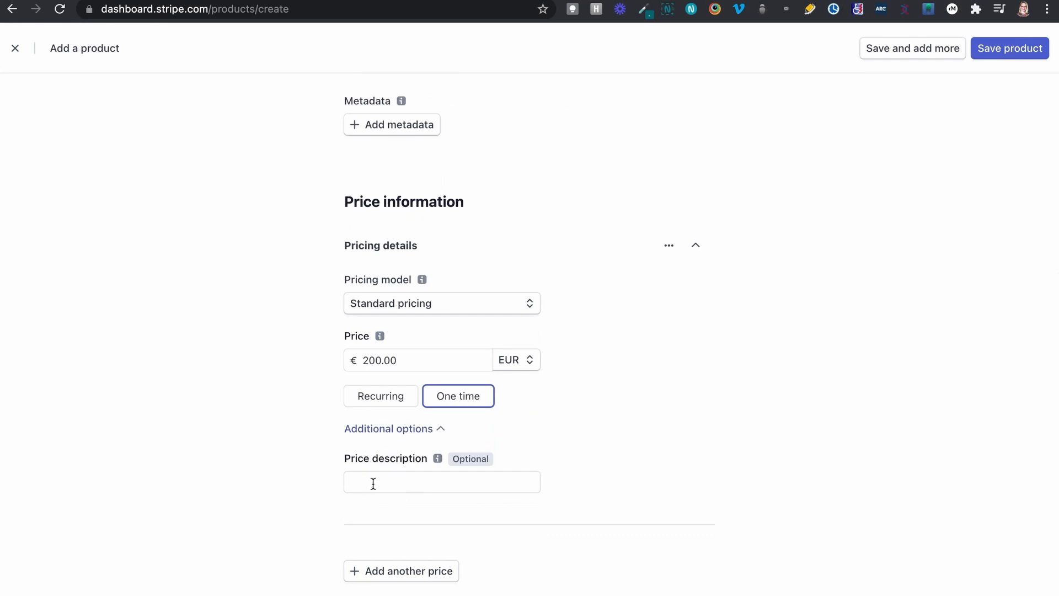
{"action": "mouse_move", "coordinate": [996, 64]}
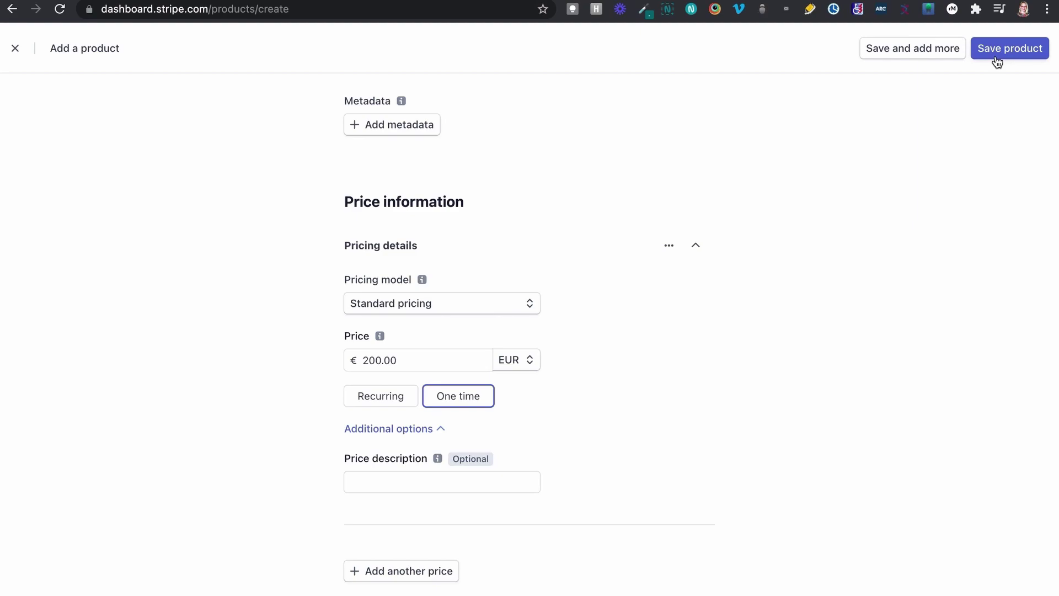
Step: Save Test Service Payment and start a payment link from its €200.00 price row
{"action": "left_click", "coordinate": [1009, 48]}
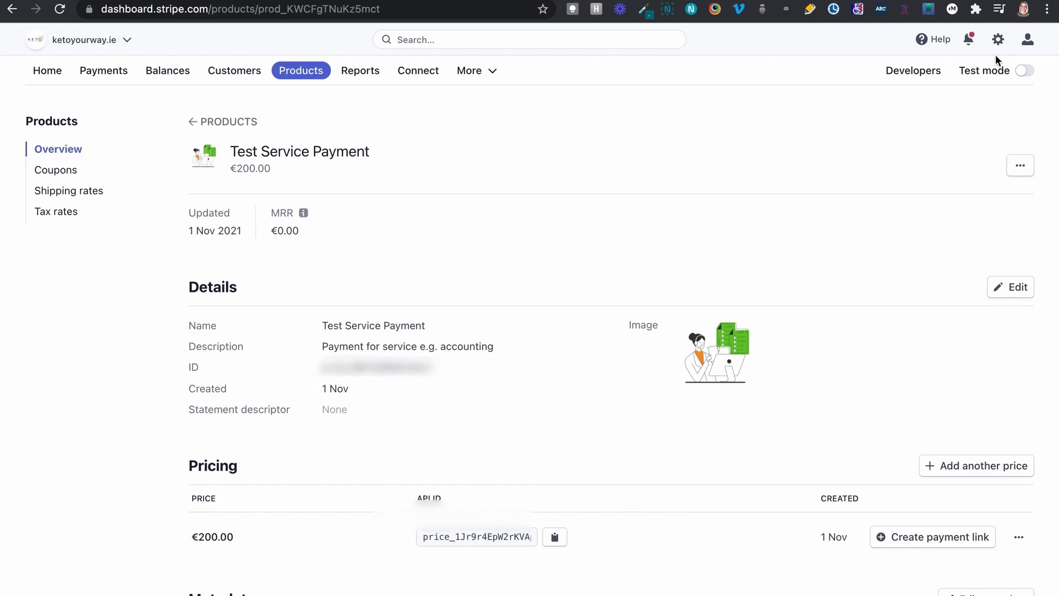
{"action": "mouse_move", "coordinate": [906, 287]}
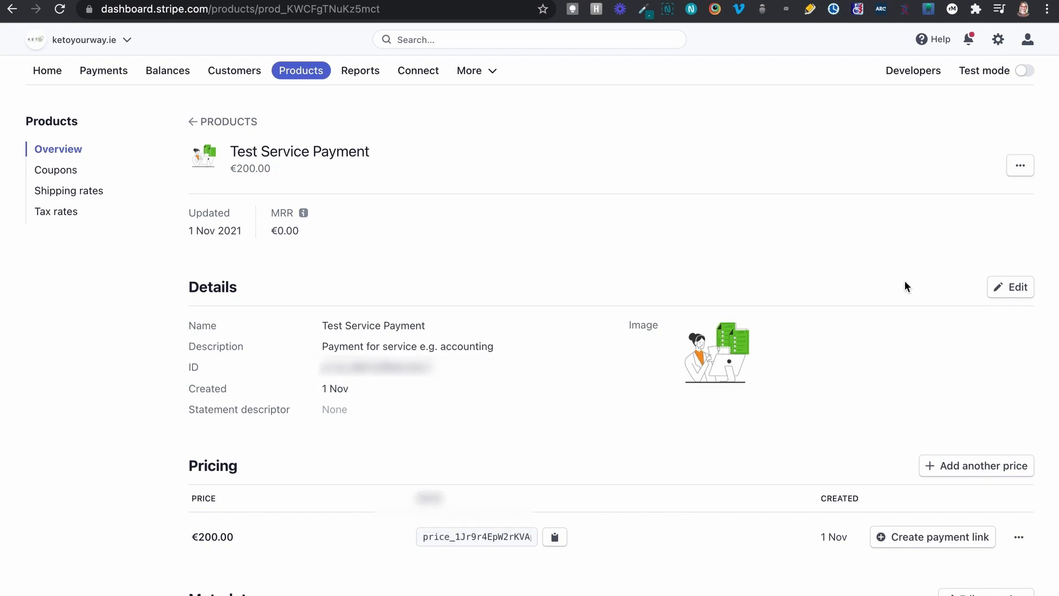
{"action": "scroll", "scroll_direction": "down", "scroll_amount": 3}
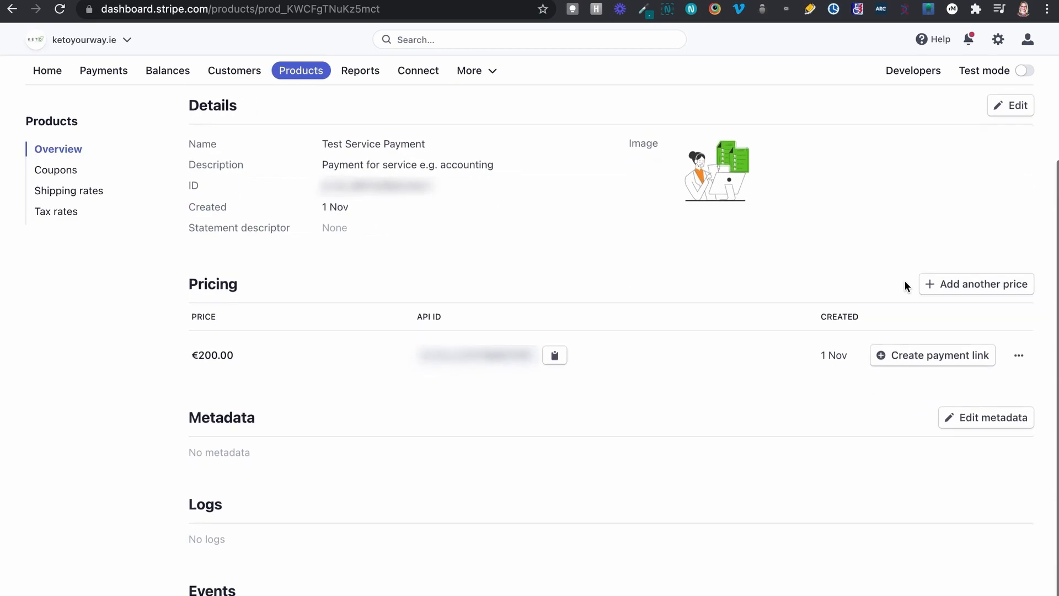
{"action": "scroll", "scroll_direction": "down", "scroll_amount": 3}
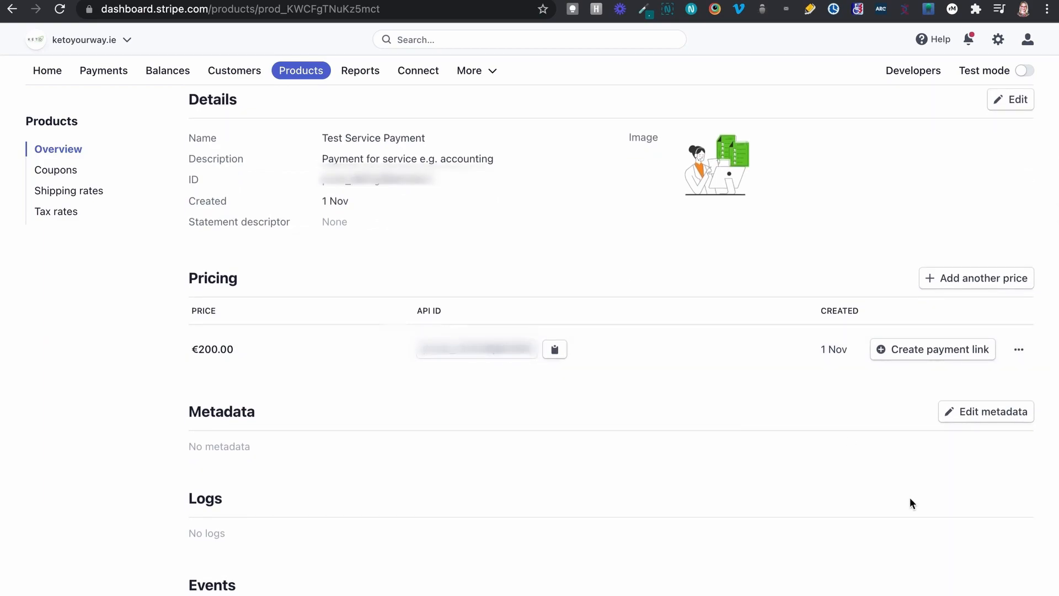
{"action": "scroll", "scroll_direction": "up", "scroll_amount": 3}
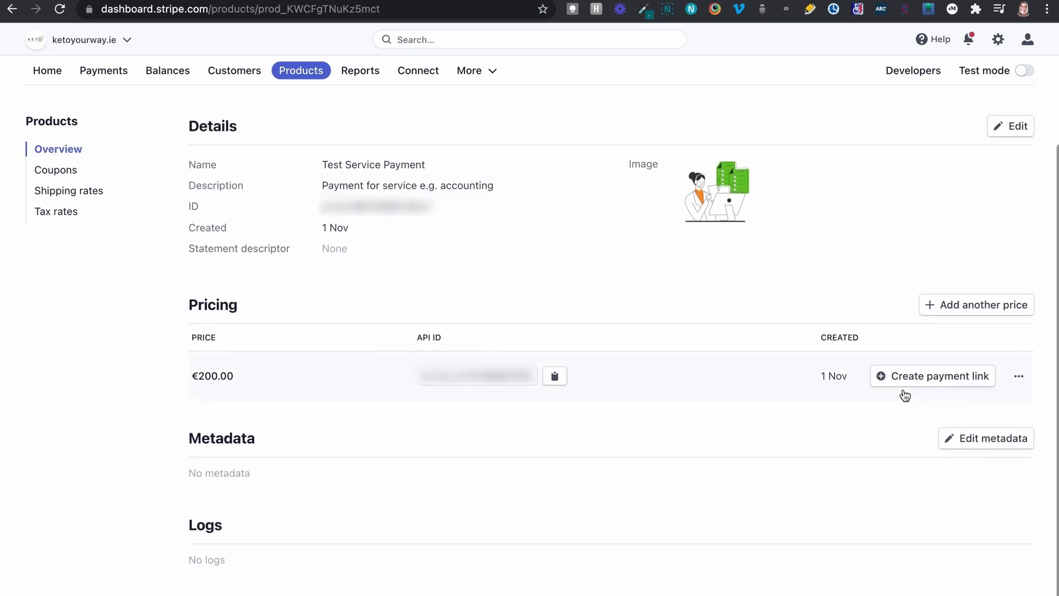
{"action": "left_click", "coordinate": [1018, 375]}
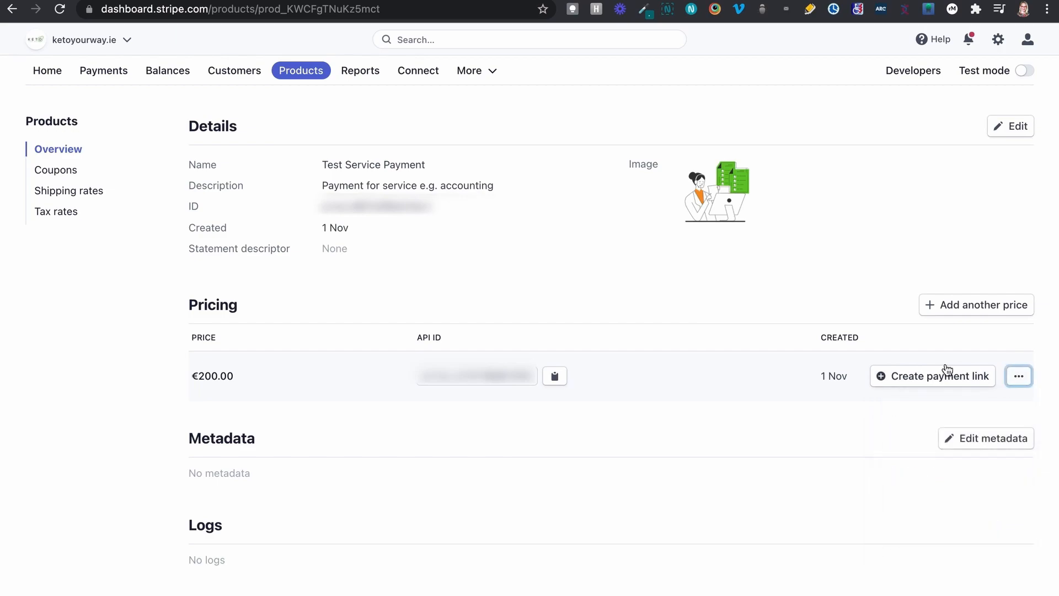
{"action": "left_click", "coordinate": [932, 375]}
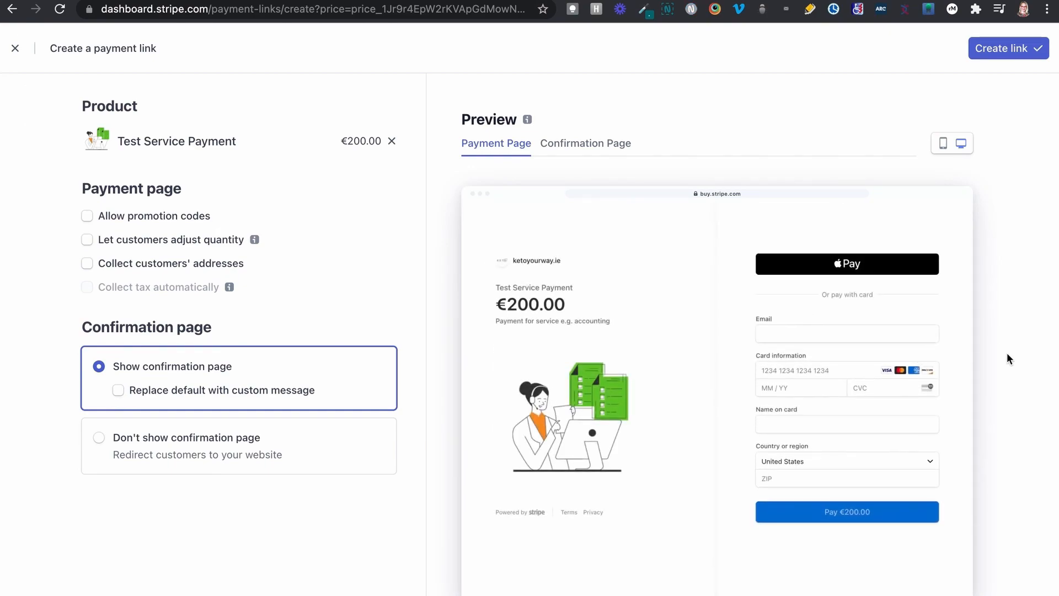
{"action": "mouse_move", "coordinate": [735, 373]}
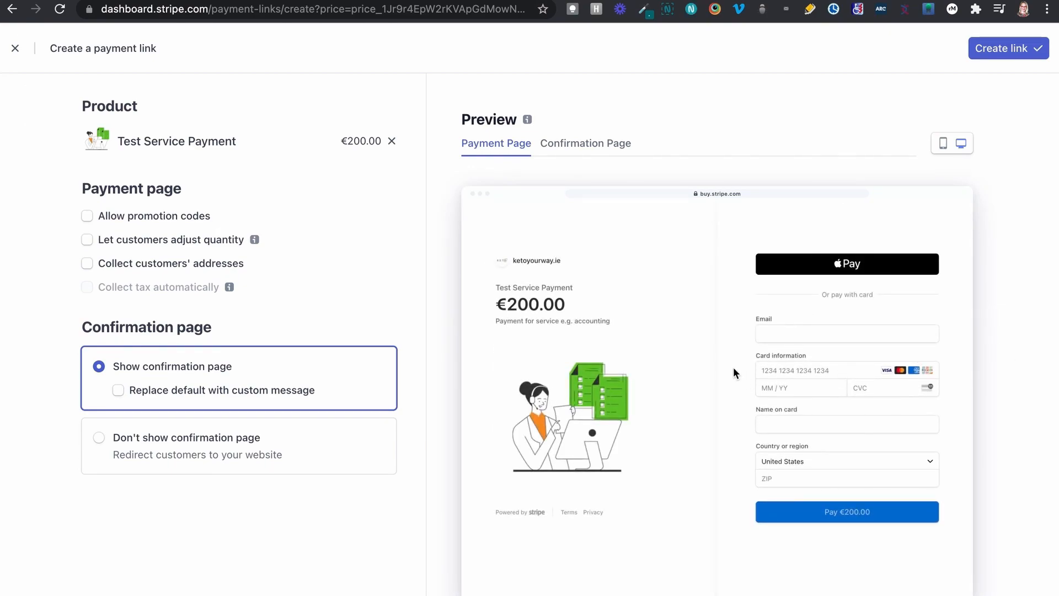
{"action": "mouse_move", "coordinate": [823, 423]}
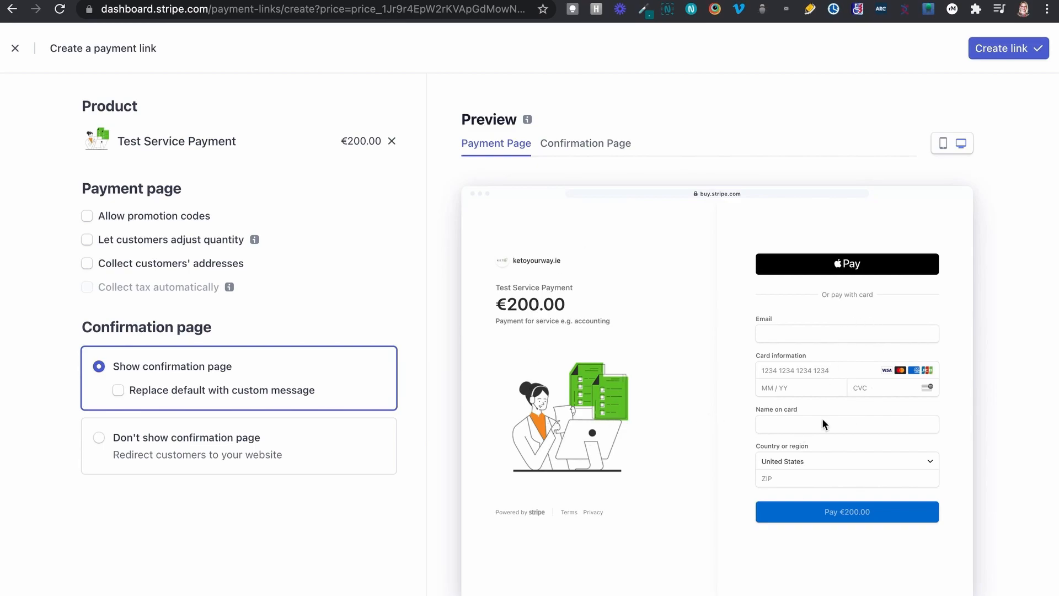
Step: Try the promotion code and quantity options, leaving them off, and stop collecting customer addresses
{"action": "left_click", "coordinate": [86, 215]}
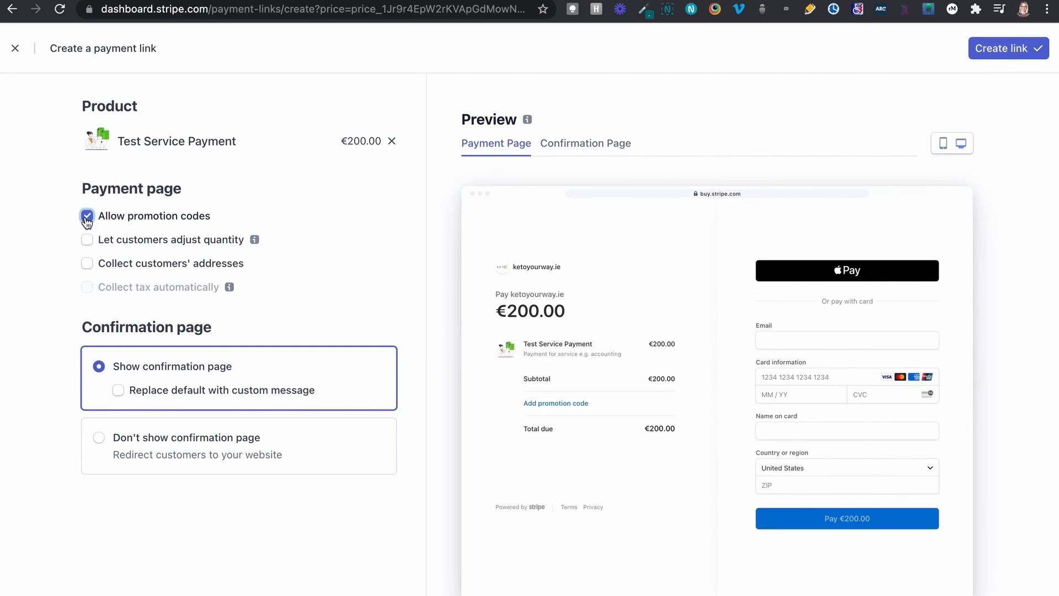
{"action": "left_click", "coordinate": [87, 215]}
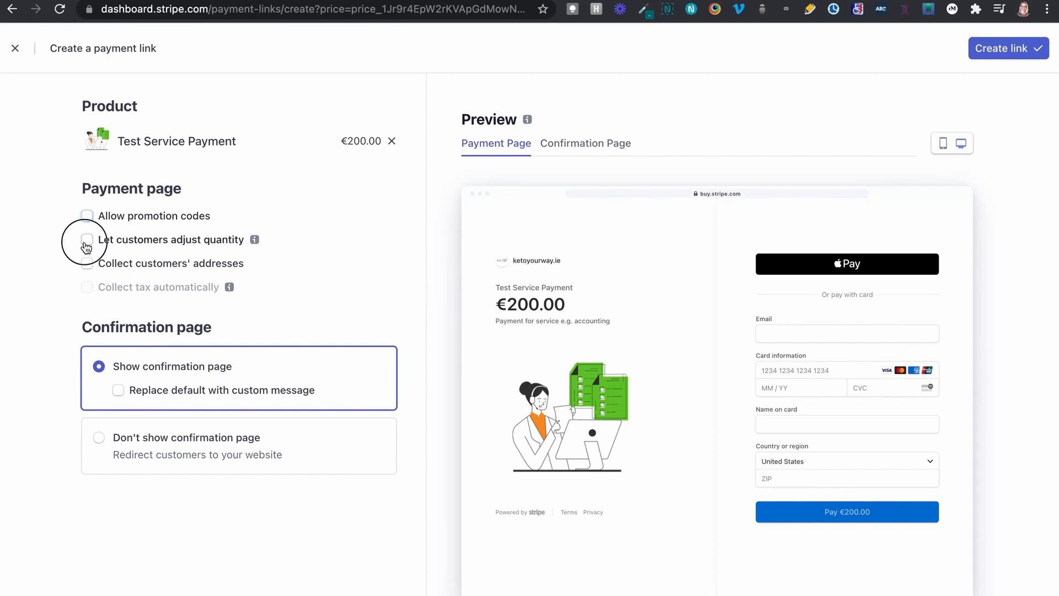
{"action": "left_click", "coordinate": [86, 239]}
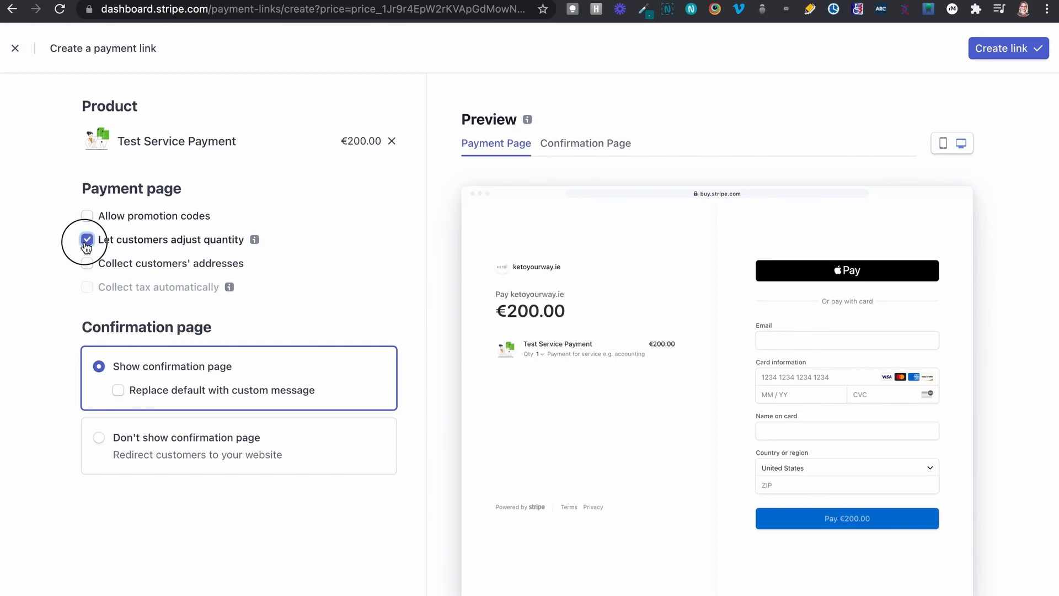
{"action": "left_click", "coordinate": [86, 264]}
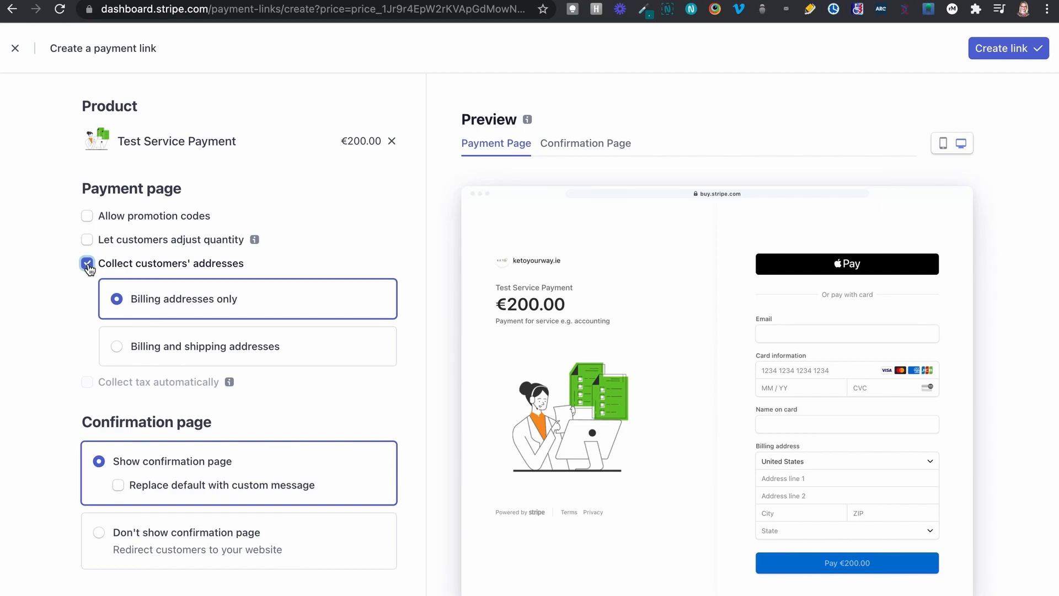
{"action": "left_click", "coordinate": [87, 263]}
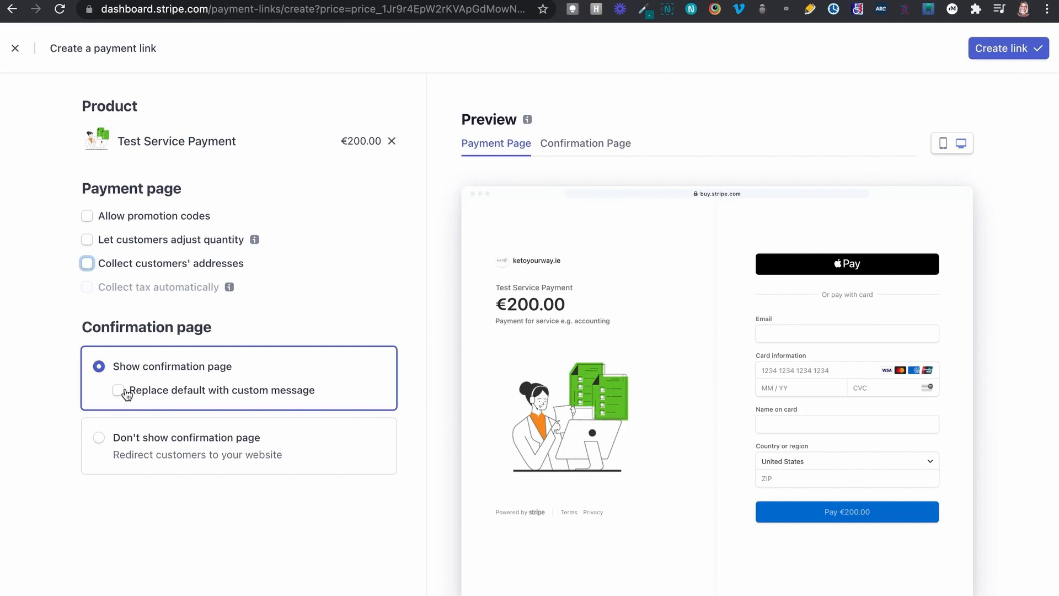
Step: Draft a custom 'Thanks... in touch shortly.' confirmation message, then revert to the default one
{"action": "left_click", "coordinate": [118, 389]}
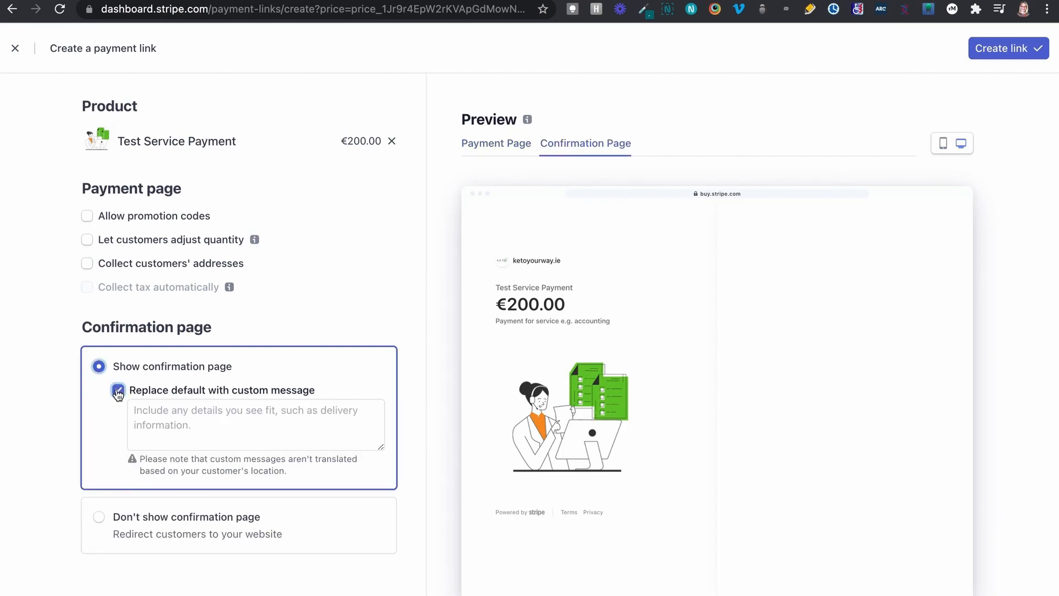
{"action": "left_click", "coordinate": [117, 390]}
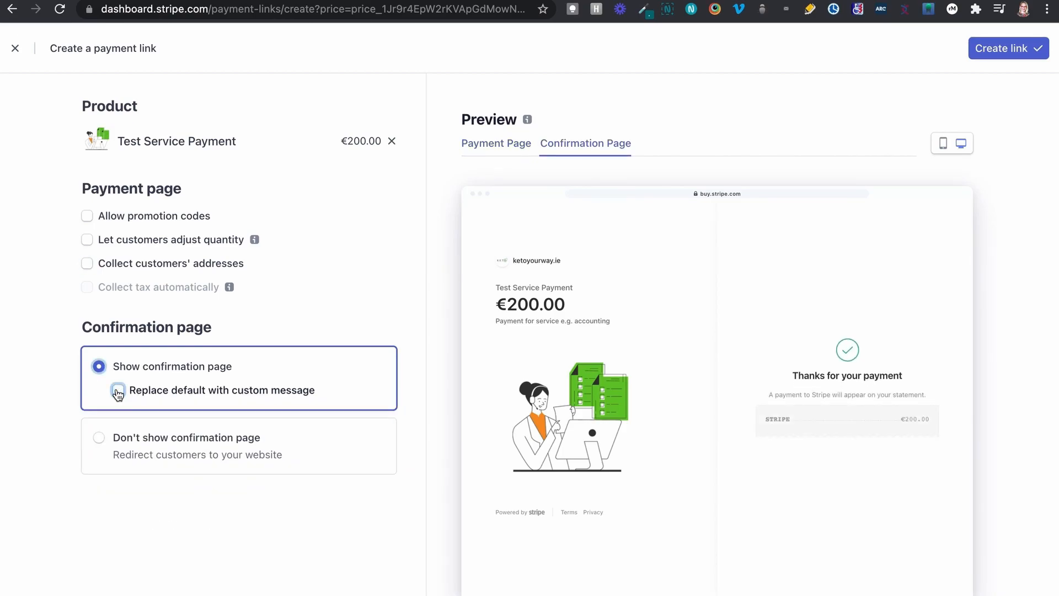
{"action": "left_click", "coordinate": [118, 389]}
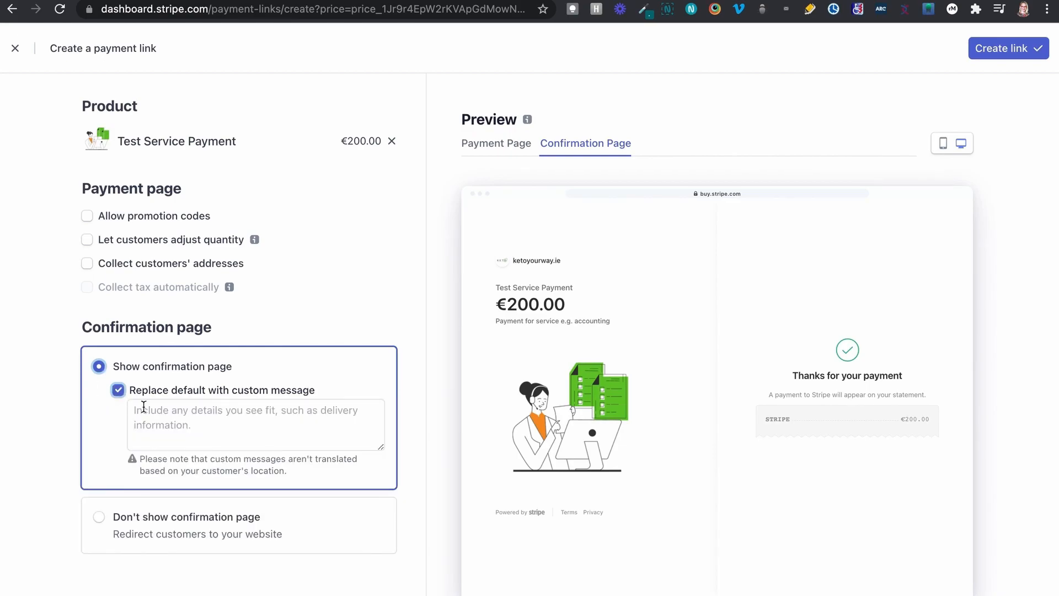
{"action": "type", "text": "Thanks. I will be in to"}
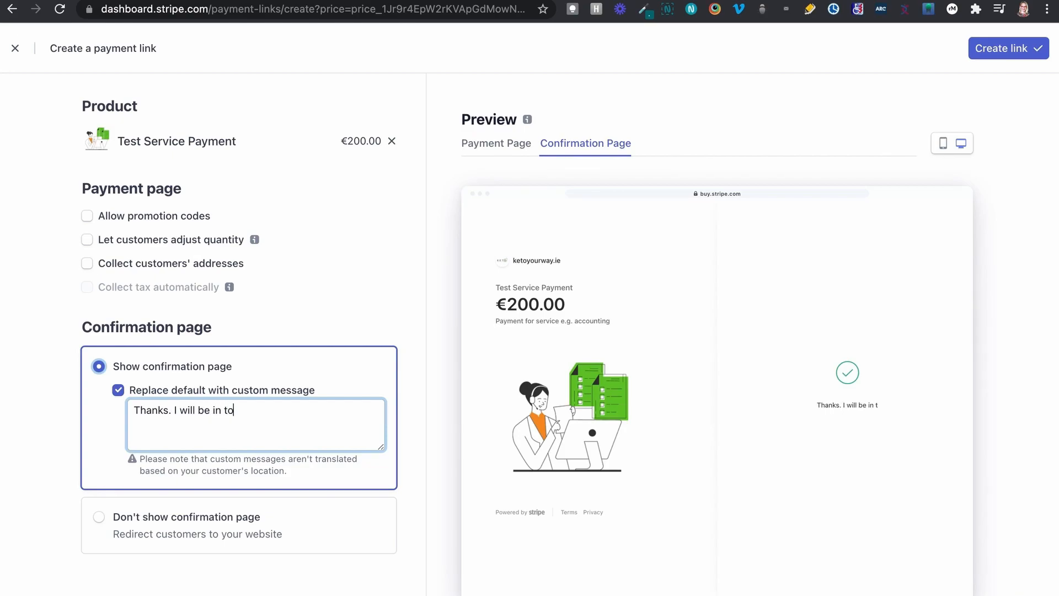
{"action": "type", "text": "uch shortly."}
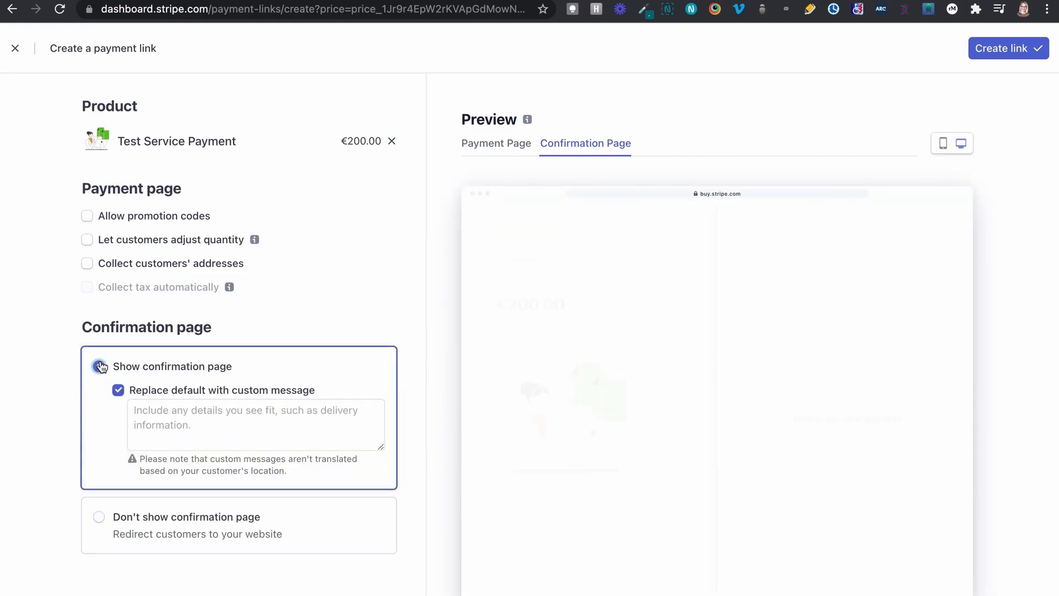
{"action": "left_click", "coordinate": [118, 389]}
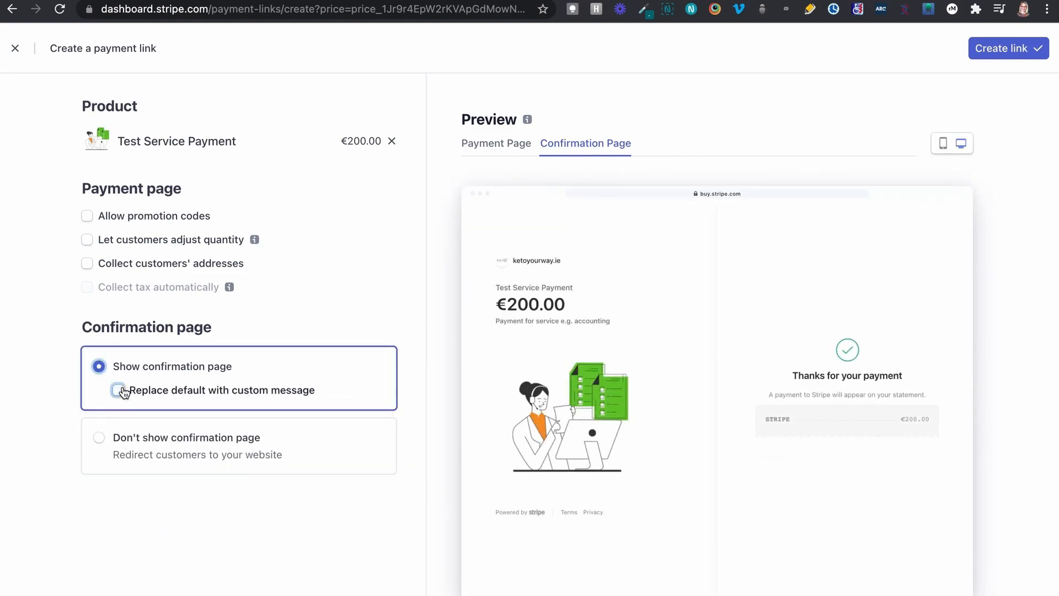
{"action": "mouse_move", "coordinate": [375, 205]}
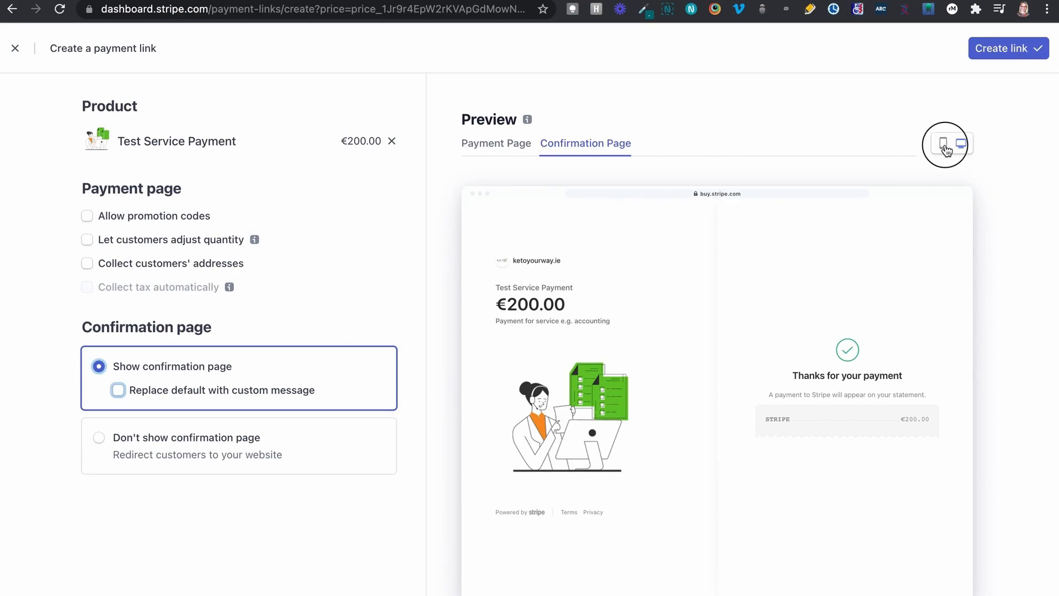
Step: Preview the confirmation and checkout pages at mobile and desktop sizes
{"action": "left_click", "coordinate": [943, 144]}
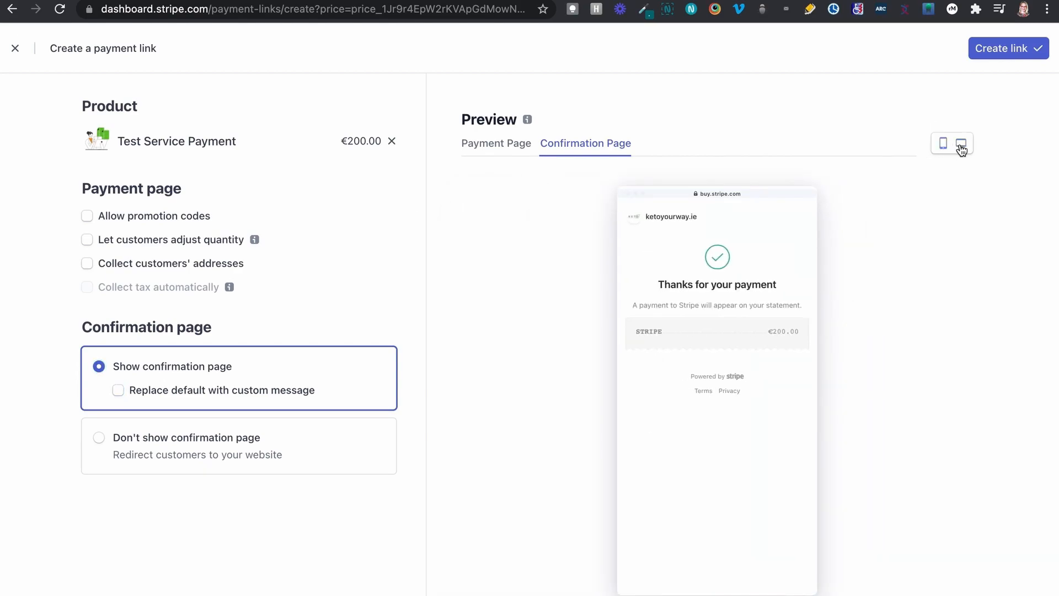
{"action": "left_click", "coordinate": [961, 143]}
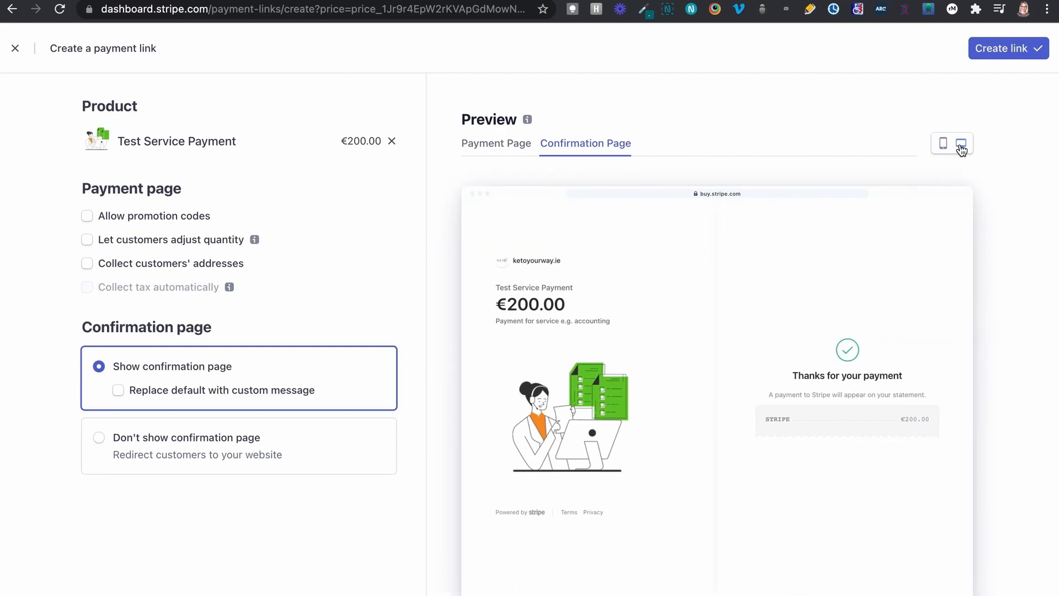
{"action": "mouse_move", "coordinate": [527, 146]}
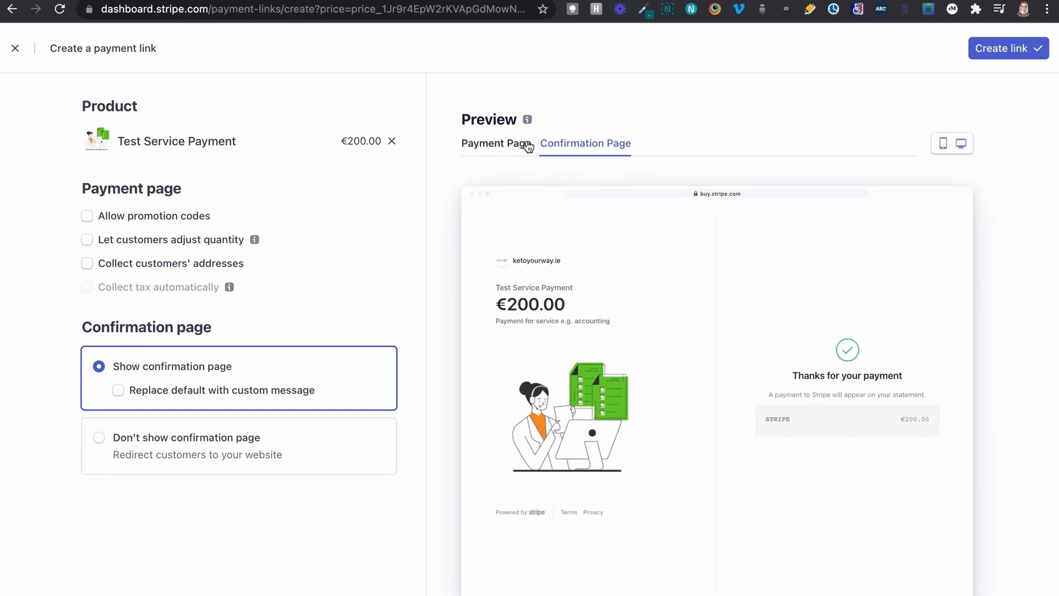
{"action": "left_click", "coordinate": [495, 143]}
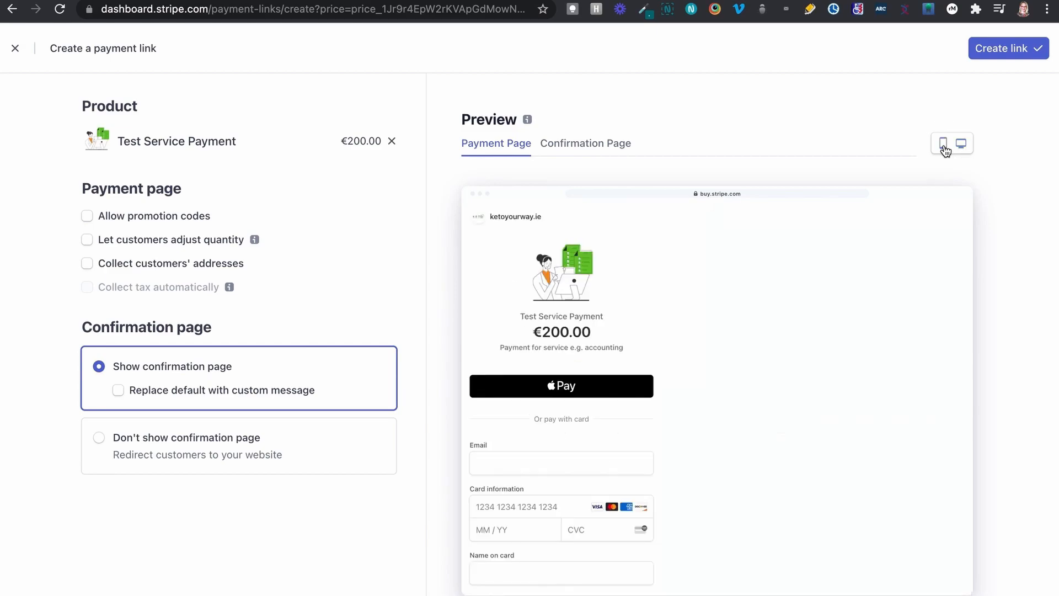
{"action": "left_click", "coordinate": [961, 143]}
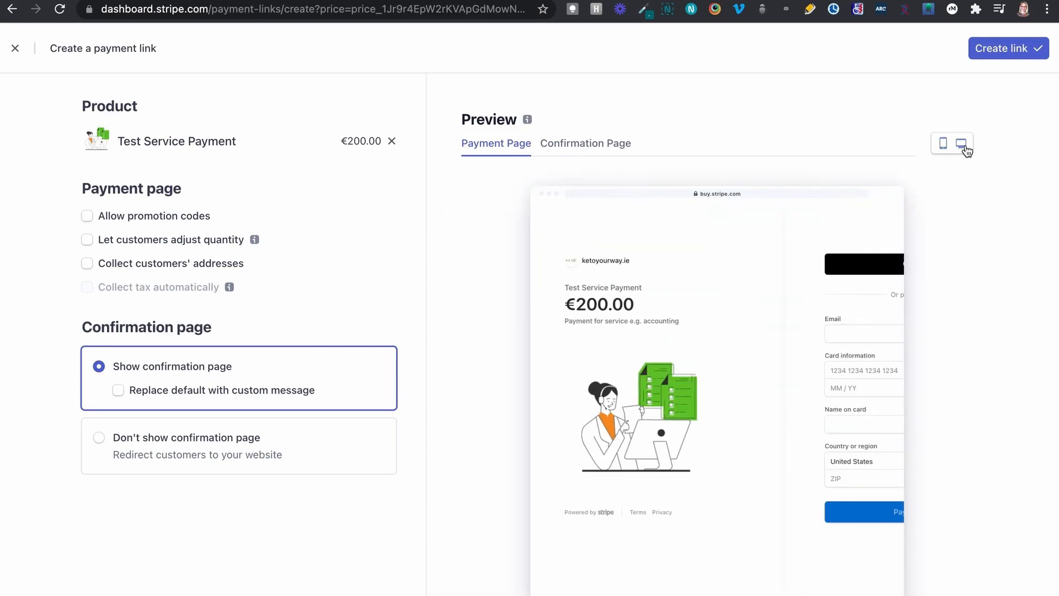
{"action": "left_click", "coordinate": [961, 142]}
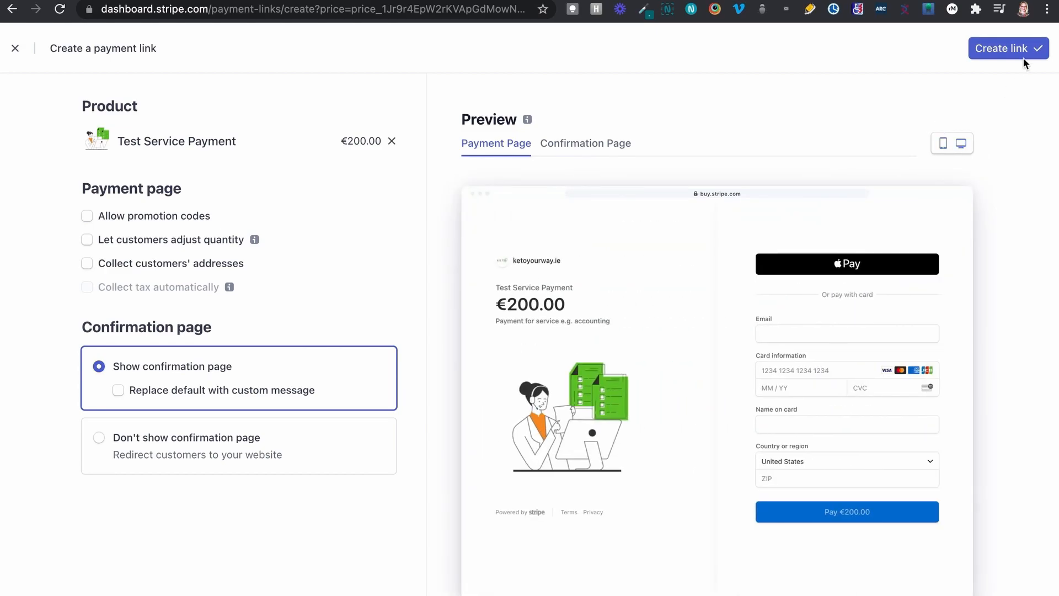
Step: Create the €200 payment link, view its buy.stripe.com checkout, and return to the dashboard
{"action": "left_click", "coordinate": [1006, 48]}
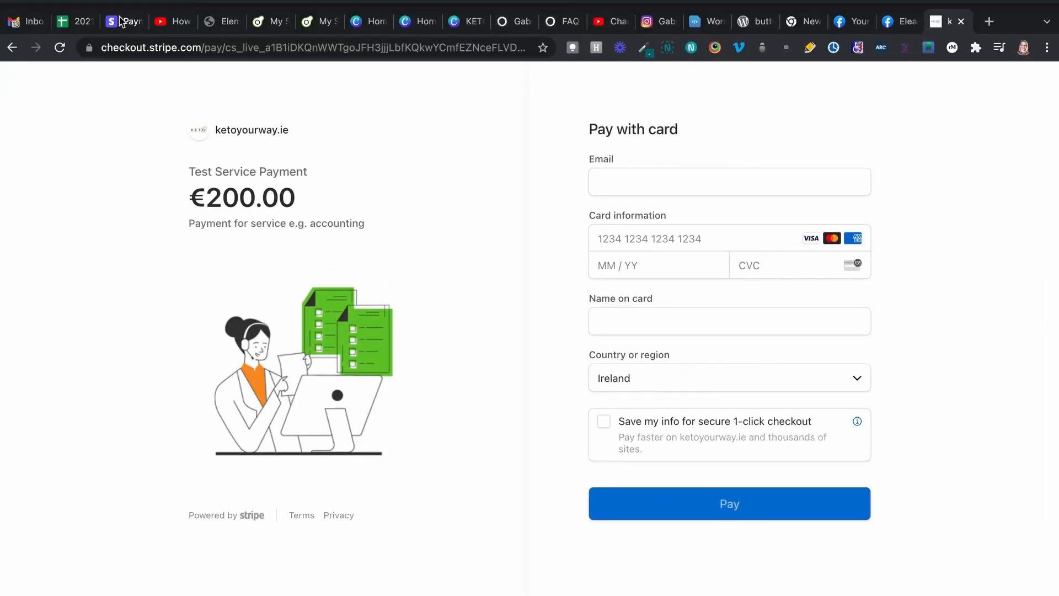
{"action": "left_click", "coordinate": [122, 21]}
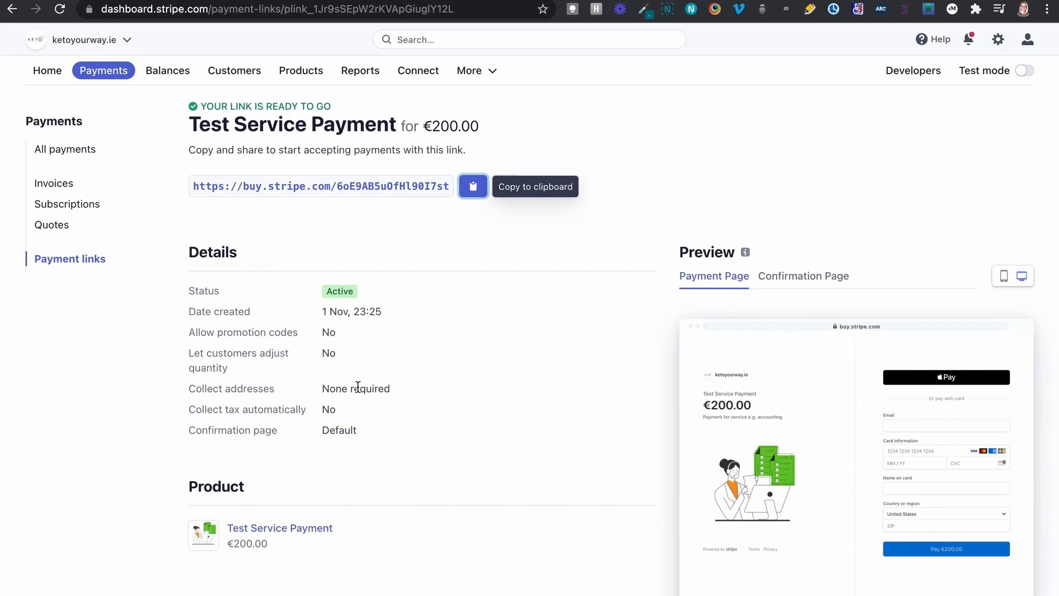
{"action": "mouse_move", "coordinate": [300, 71]}
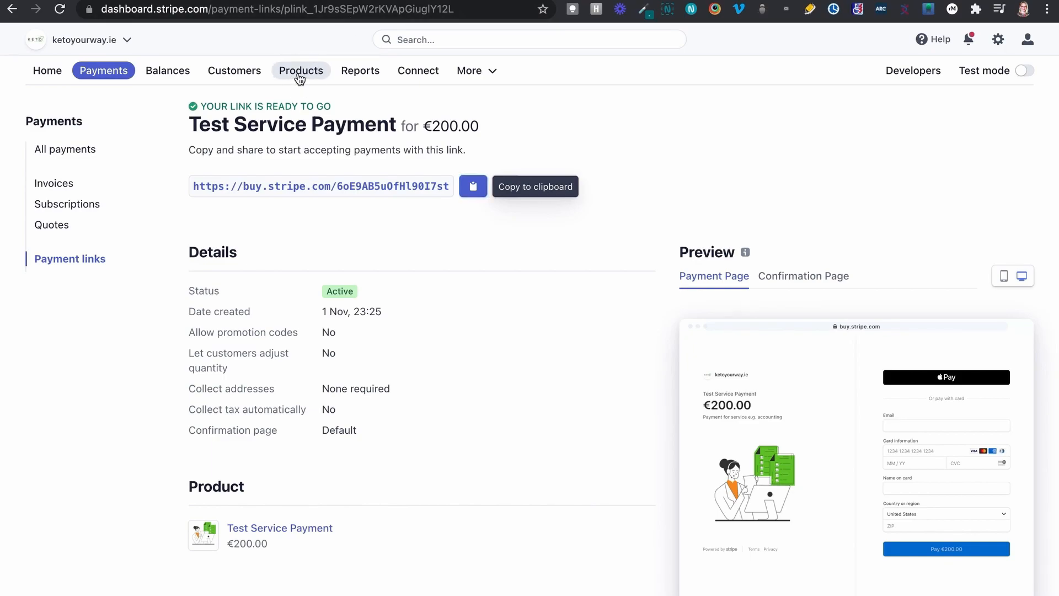
Step: Open Test Service Payment from Products and request the Checkout code snippet for its €200 price
{"action": "left_click", "coordinate": [300, 70]}
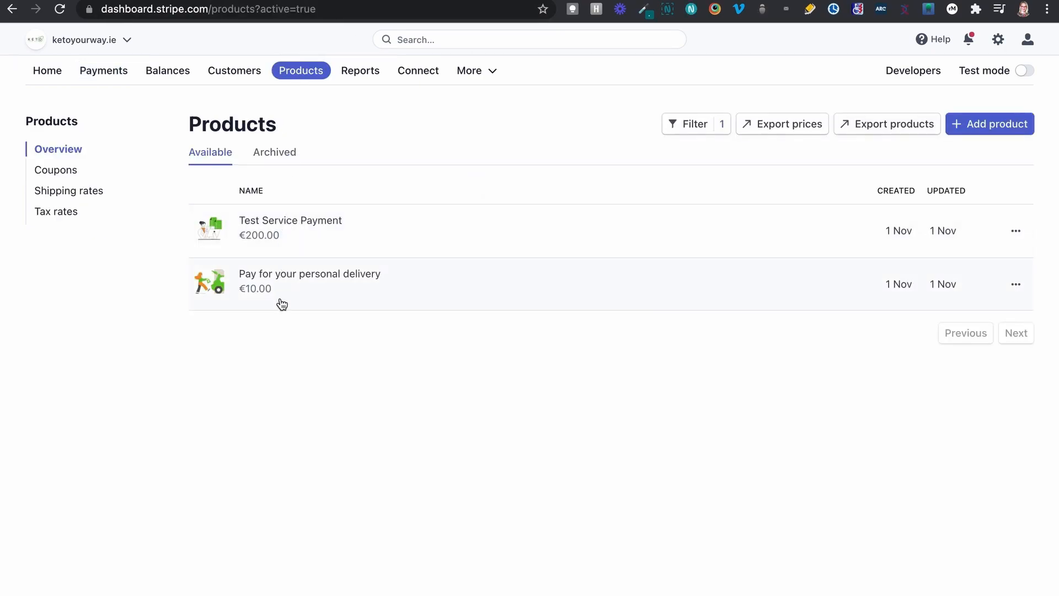
{"action": "left_click", "coordinate": [309, 274]}
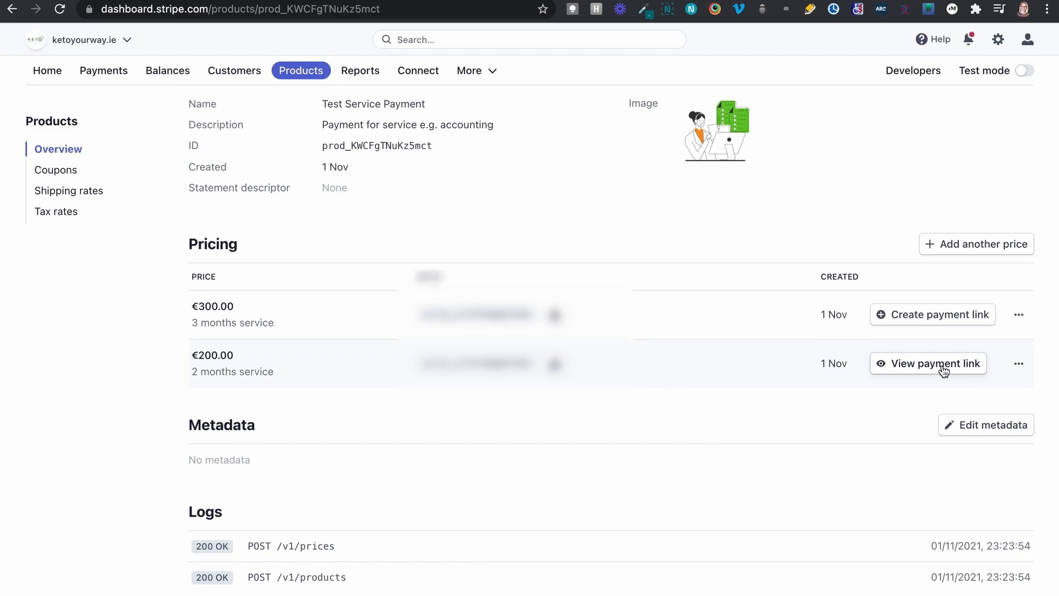
{"action": "scroll", "scroll_direction": "down", "scroll_amount": 3}
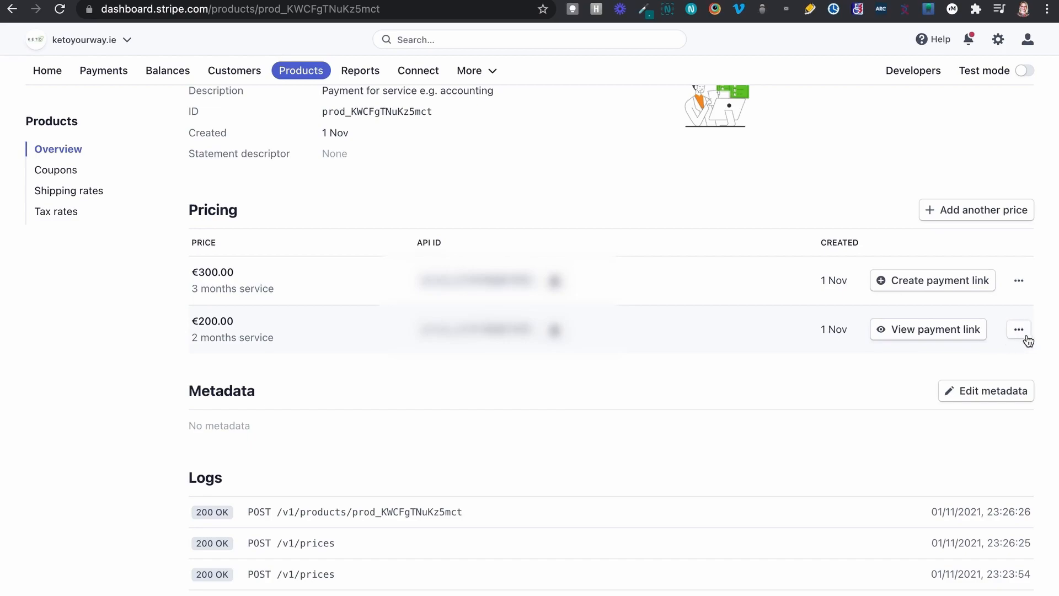
{"action": "left_click", "coordinate": [1019, 329]}
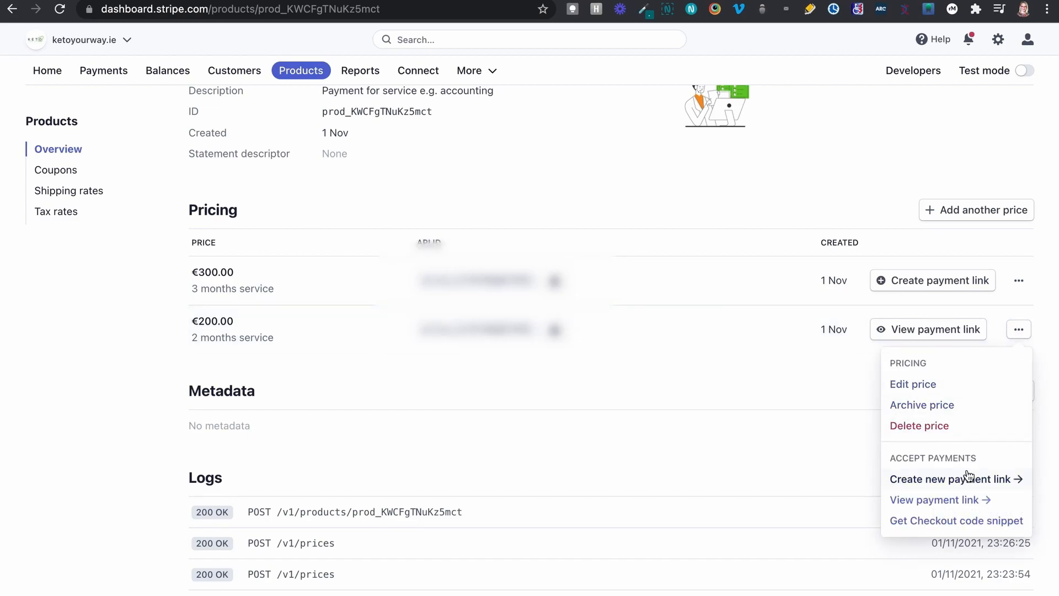
{"action": "scroll", "scroll_direction": "down", "scroll_amount": 3}
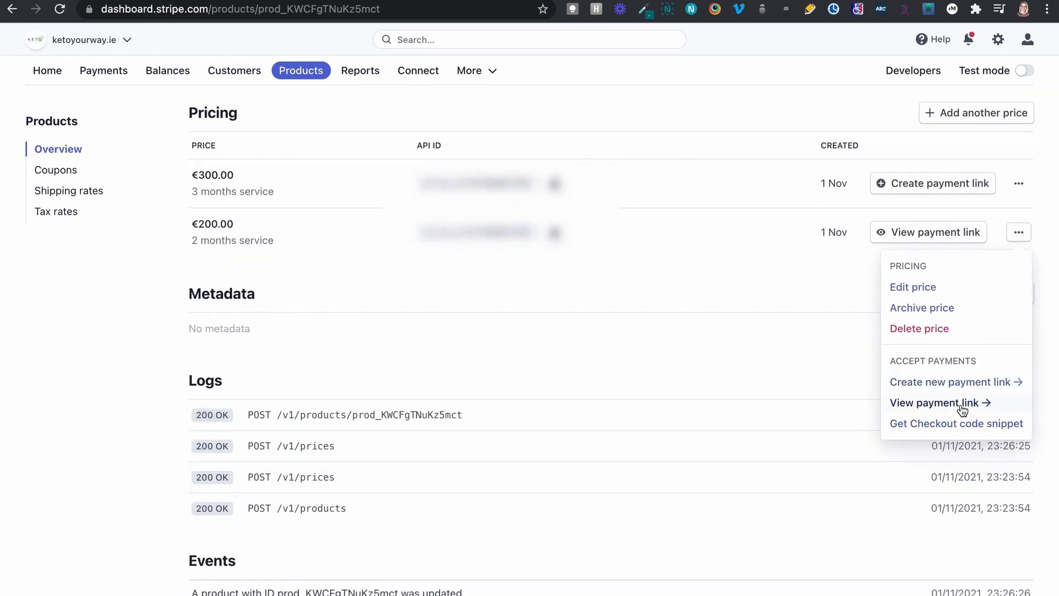
{"action": "mouse_move", "coordinate": [956, 423]}
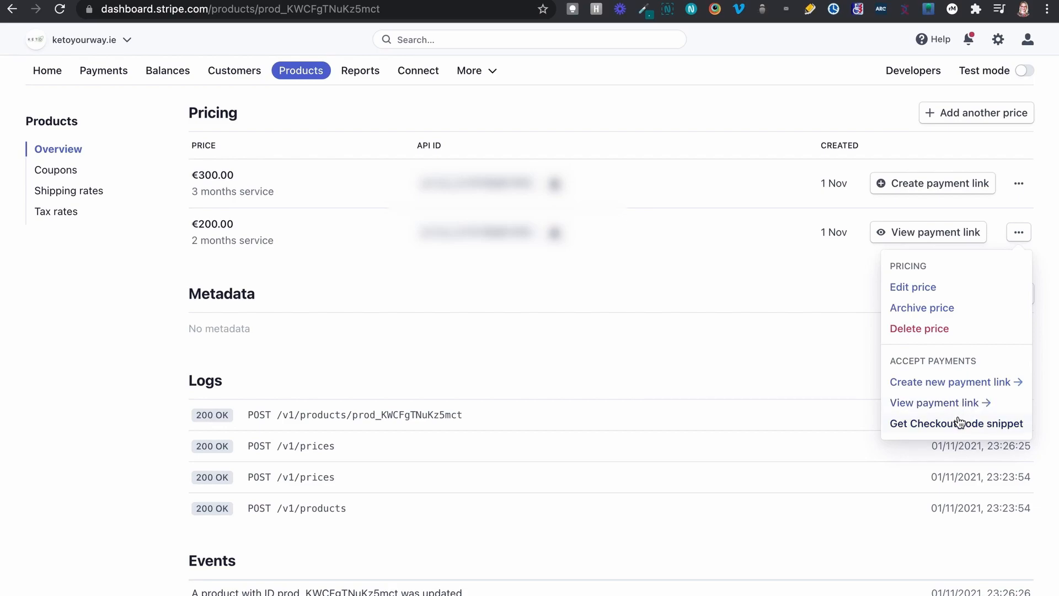
{"action": "left_click", "coordinate": [957, 424]}
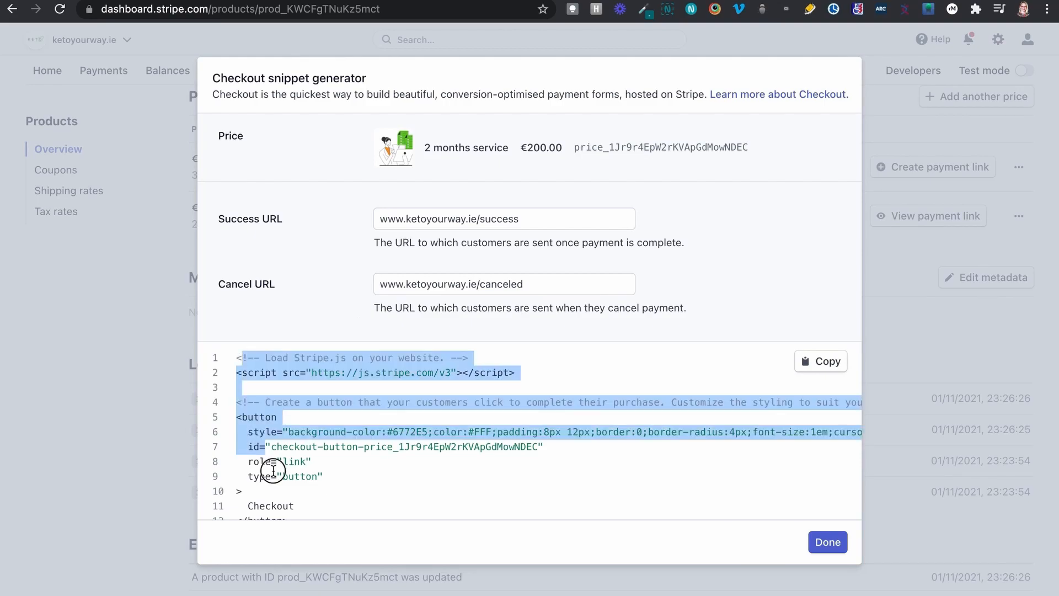
Step: Scroll through the generated €200 Checkout code snippet to copy it
{"action": "scroll", "scroll_direction": "down", "scroll_amount": 3}
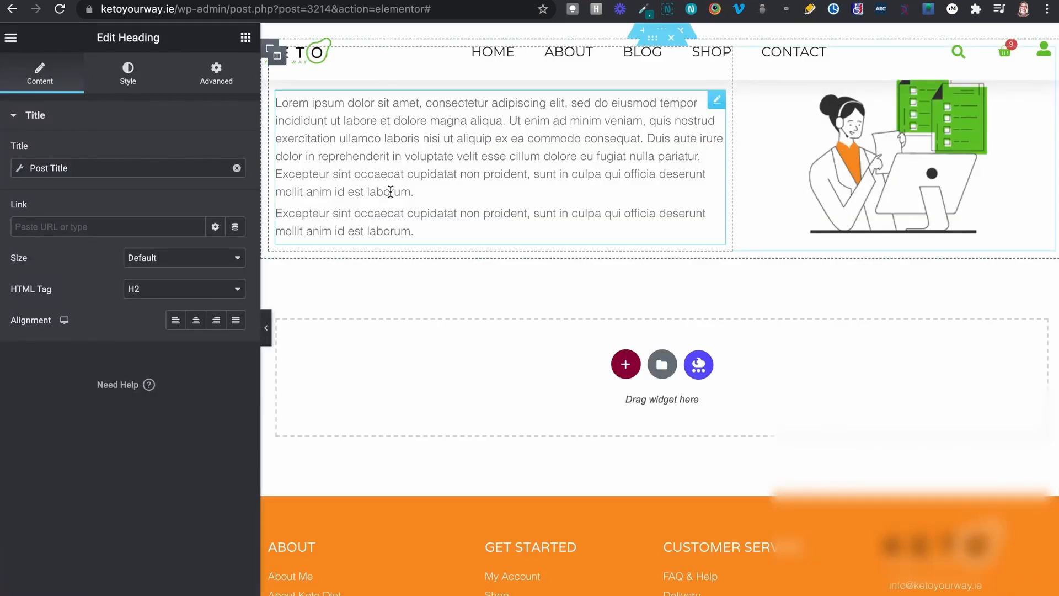
Step: Add an HTML widget below the services text holding the Stripe €200 Checkout snippet
{"action": "left_click", "coordinate": [244, 38]}
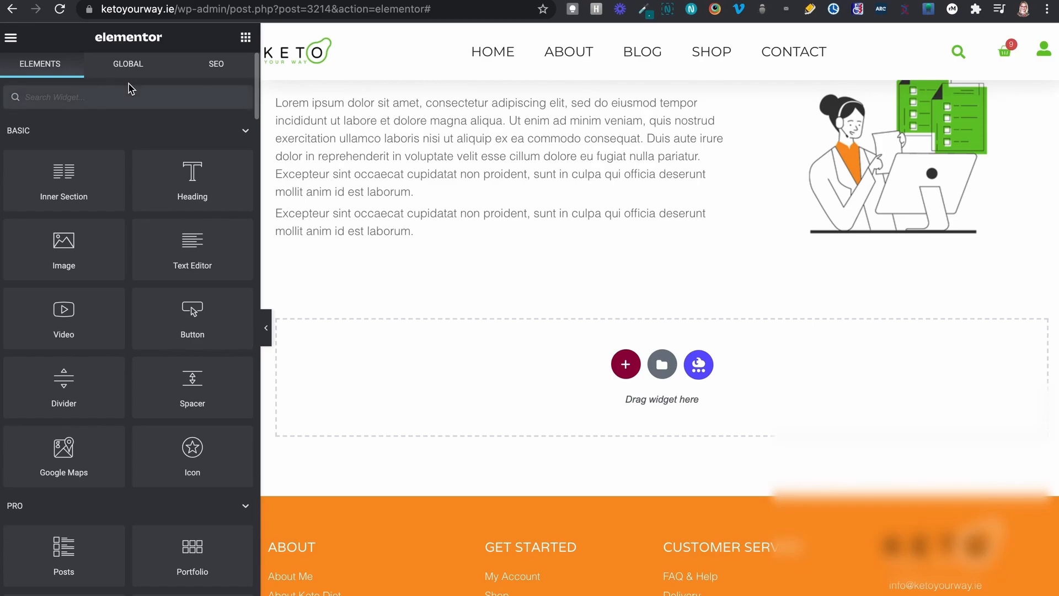
{"action": "mouse_move", "coordinate": [123, 97]}
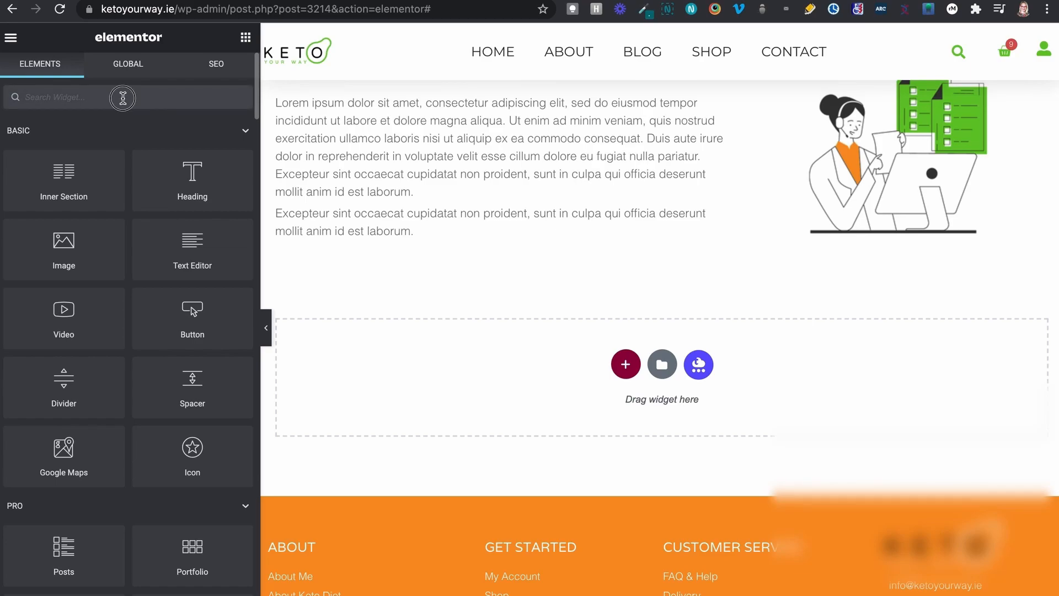
{"action": "type", "text": "ht"}
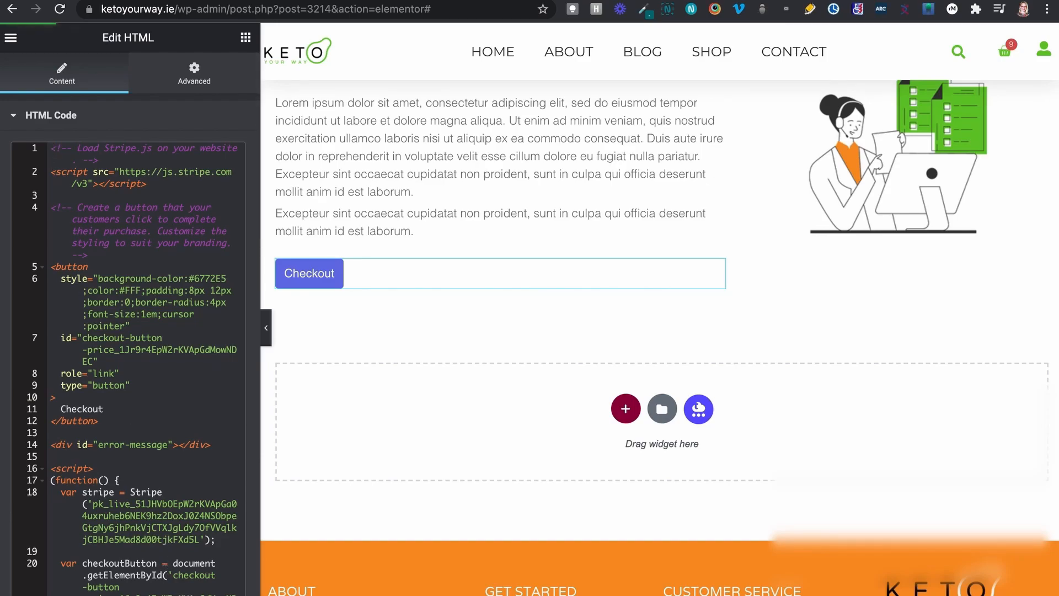
{"action": "mouse_move", "coordinate": [736, 396]}
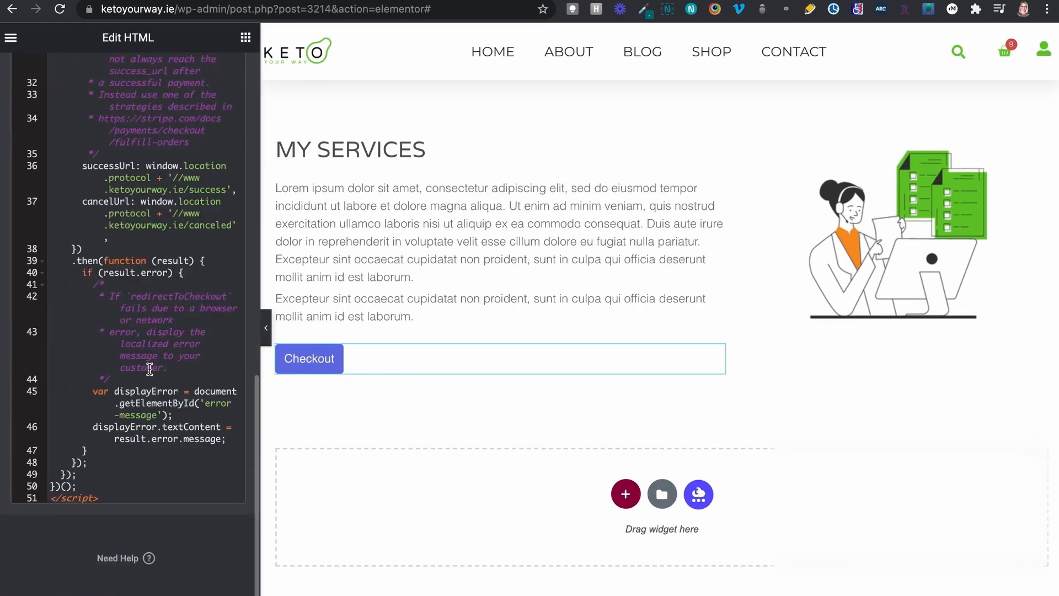
{"action": "mouse_move", "coordinate": [113, 272]}
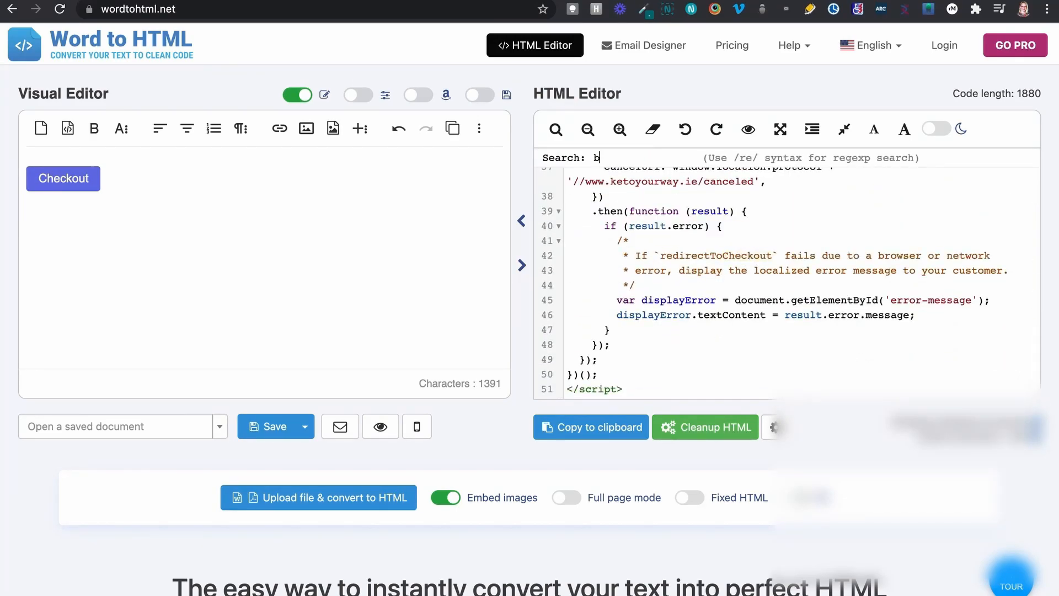
Step: Restyle the button code green (#65C629) and relabel it 'I want two months of support!'
{"action": "type", "text": "utto"}
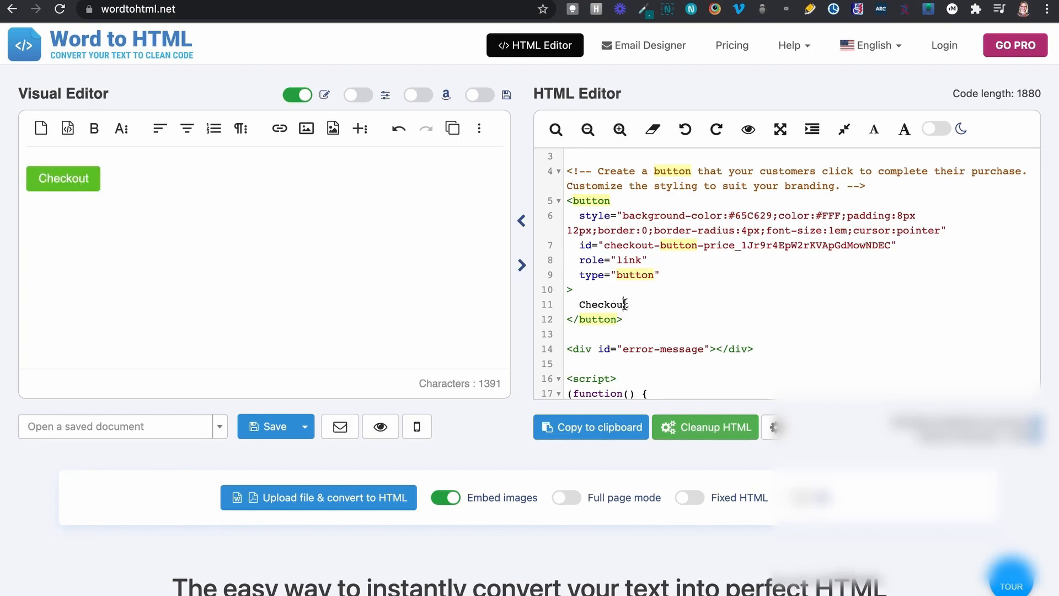
{"action": "key", "text": "Backspace"}
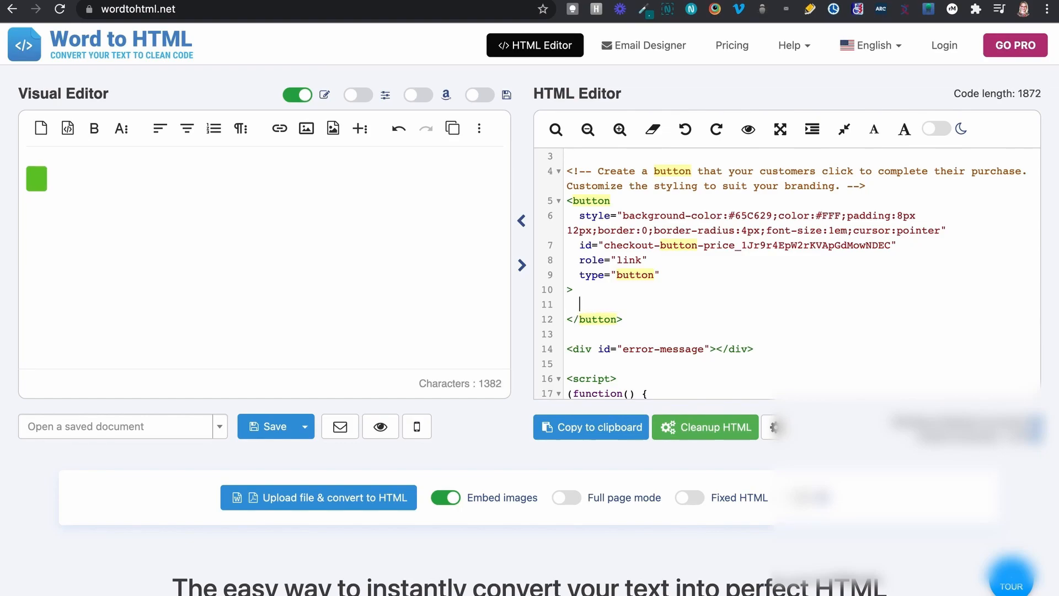
{"action": "type", "text": "I want two months"}
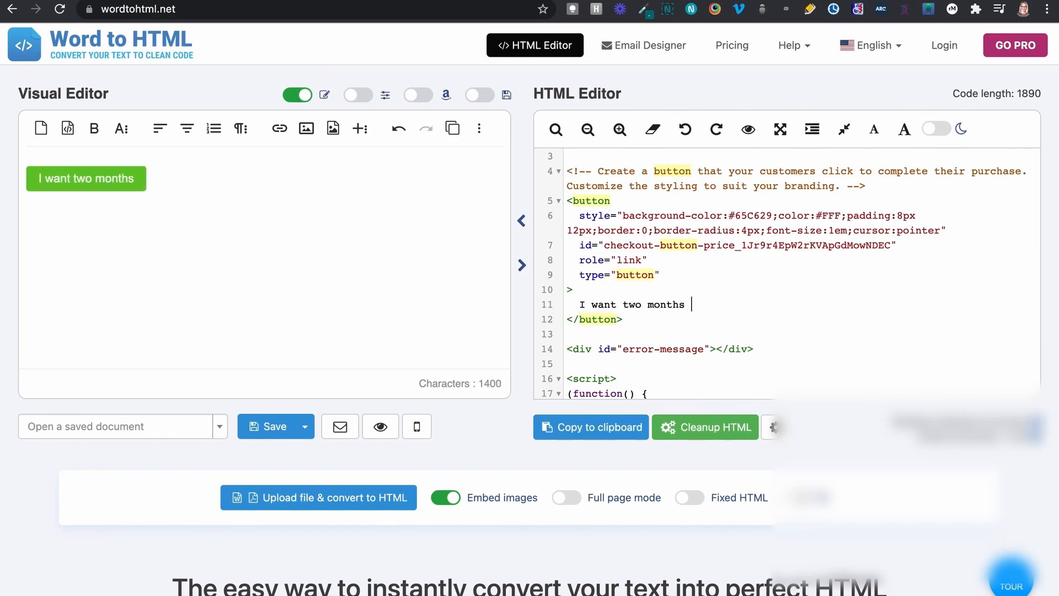
{"action": "type", "text": "of support!"}
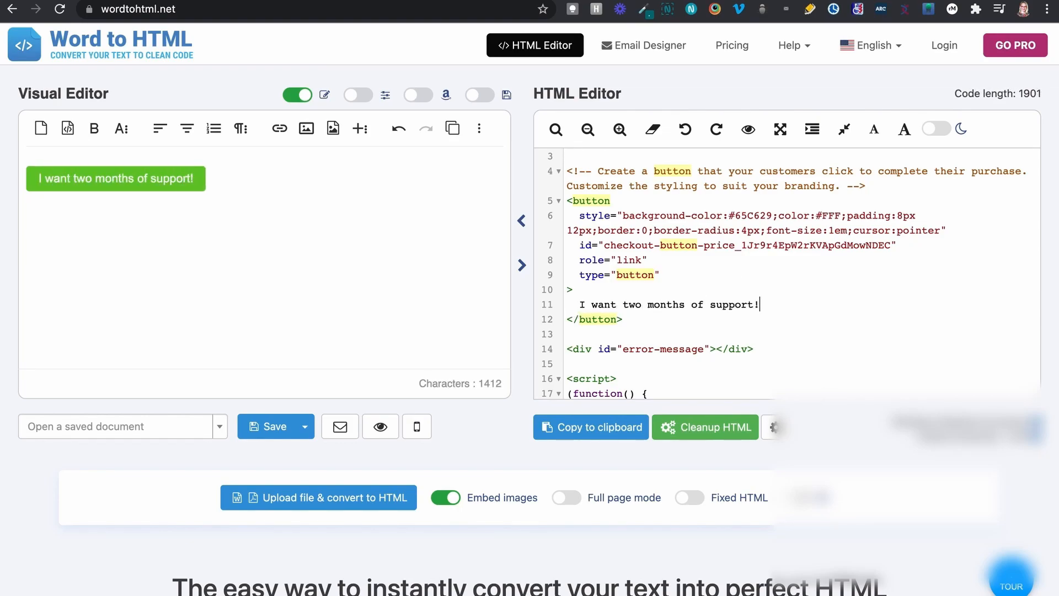
Step: Centre the button, copy the updated code back to the page and launch checkout from it
{"action": "left_click", "coordinate": [187, 128]}
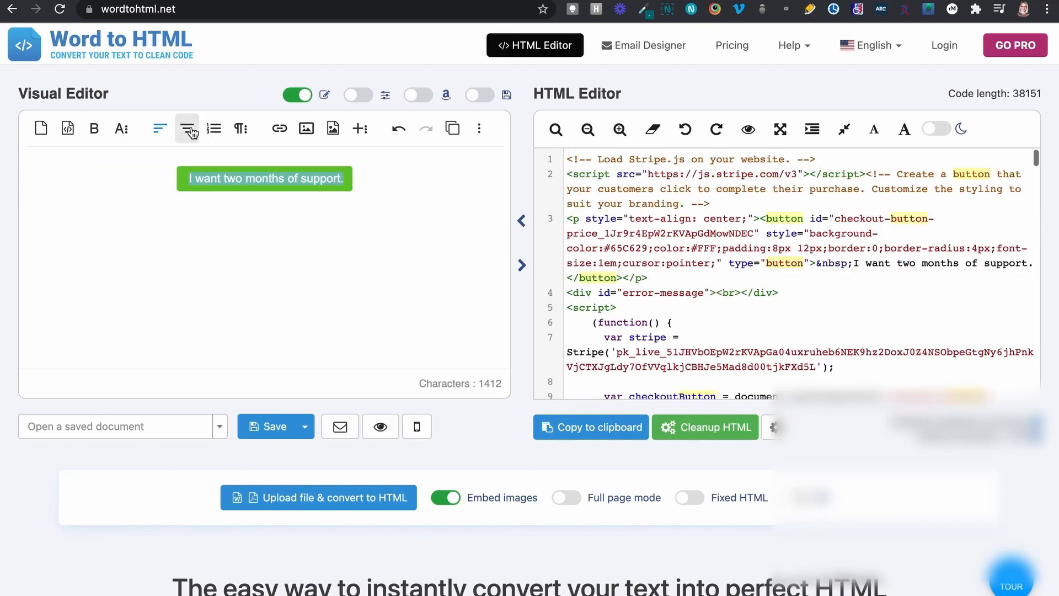
{"action": "left_click", "coordinate": [187, 128]}
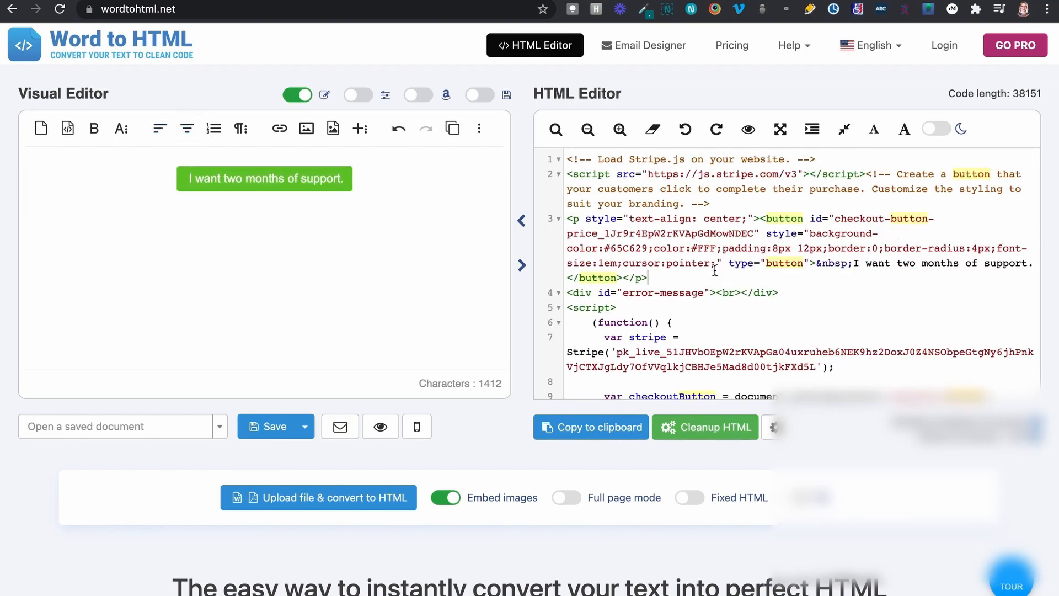
{"action": "key", "text": "ctrl+a"}
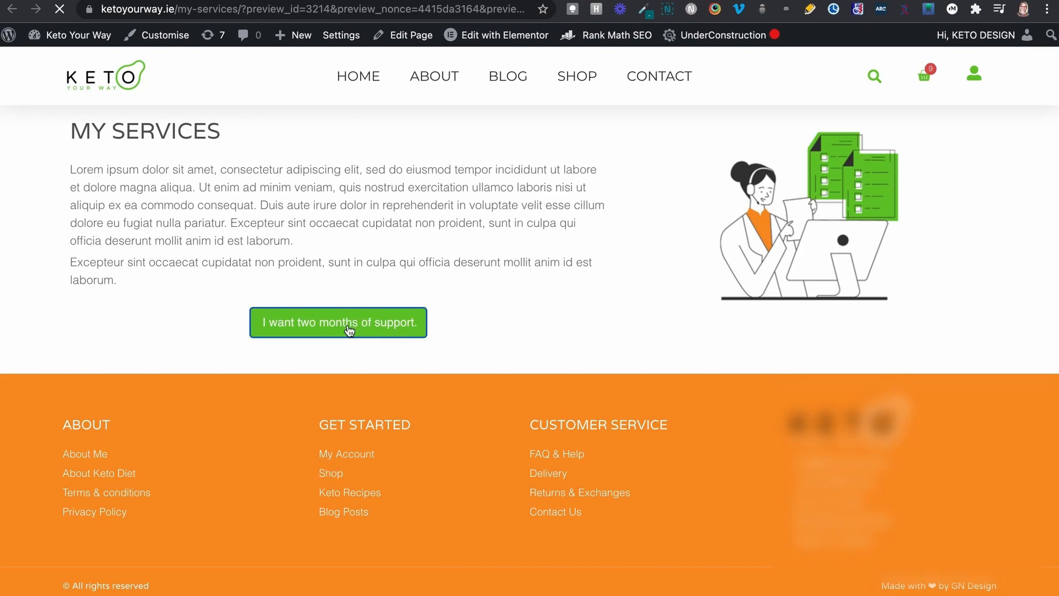
{"action": "left_click", "coordinate": [338, 323]}
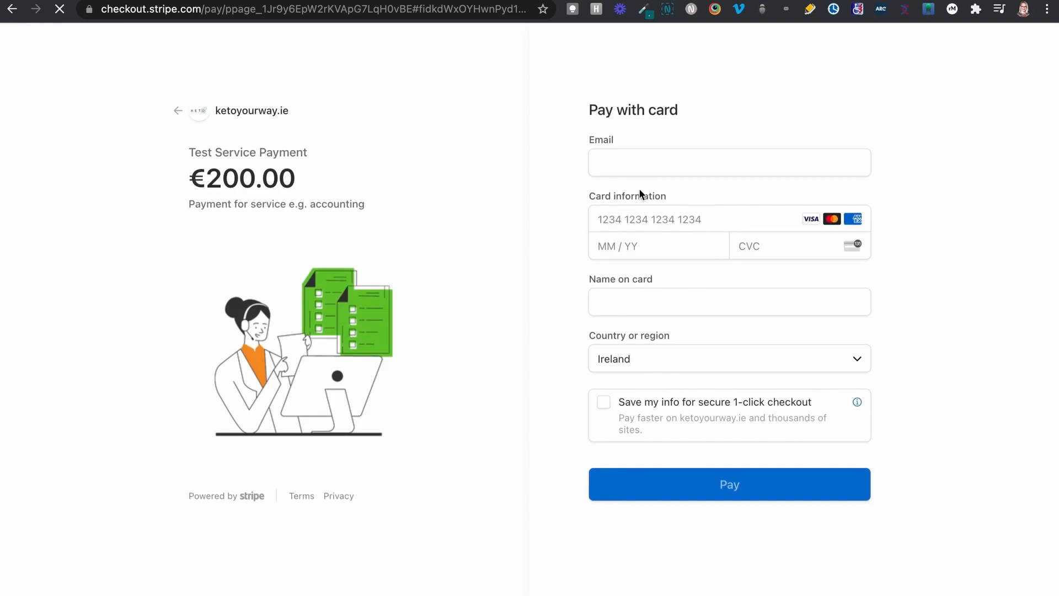
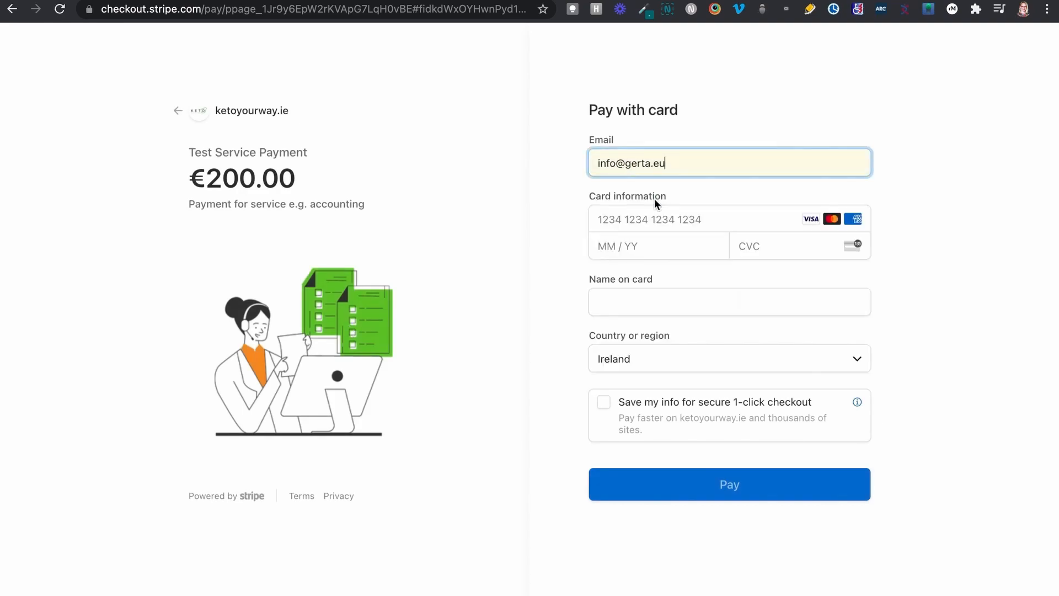
{"action": "type", "text": "4242 4242 42"}
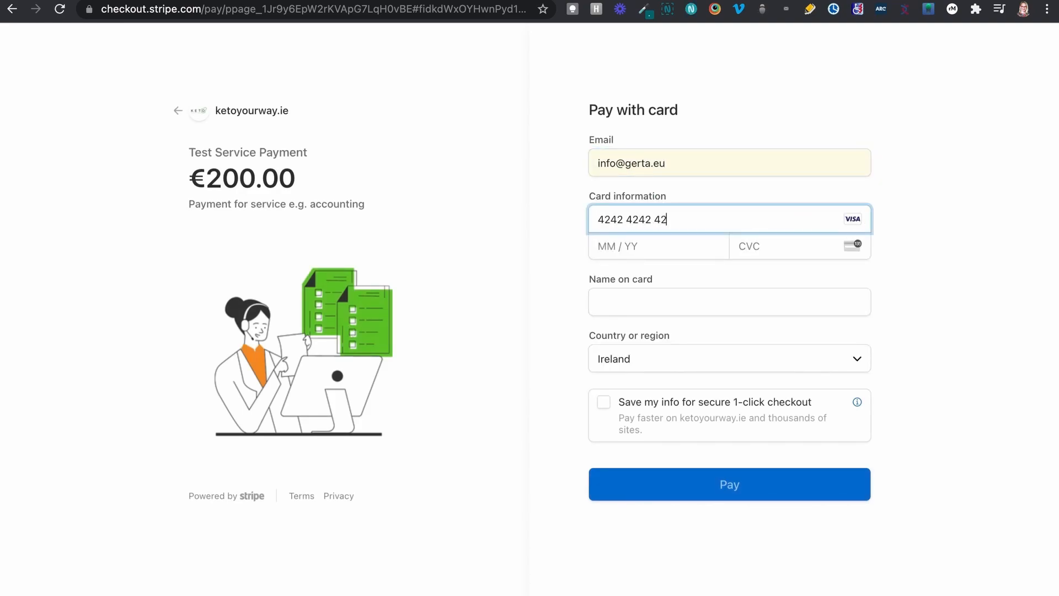
{"action": "type", "text": "G Nestorov"}
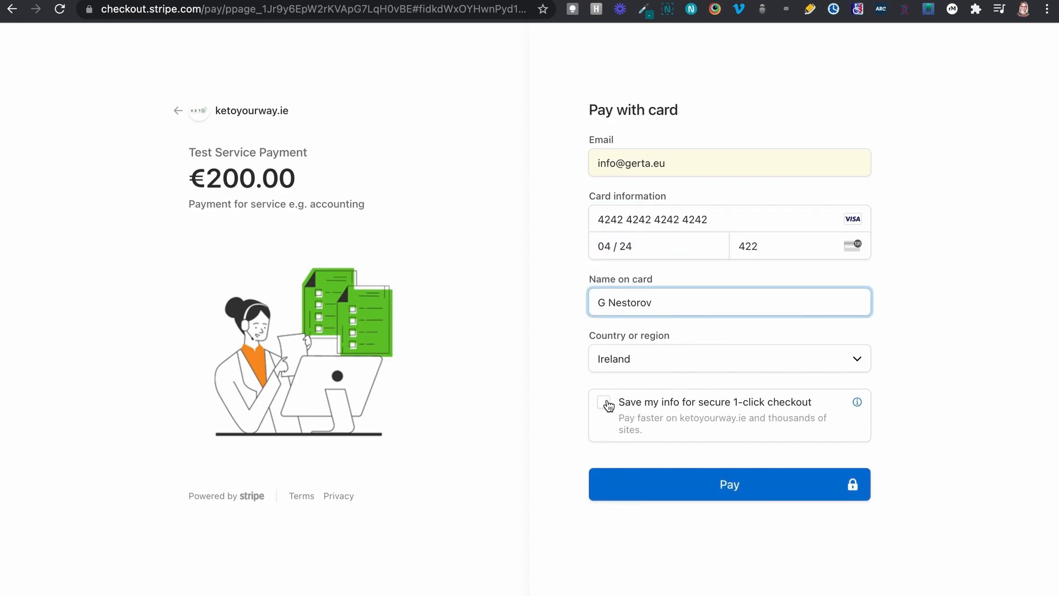
{"action": "left_click", "coordinate": [729, 483]}
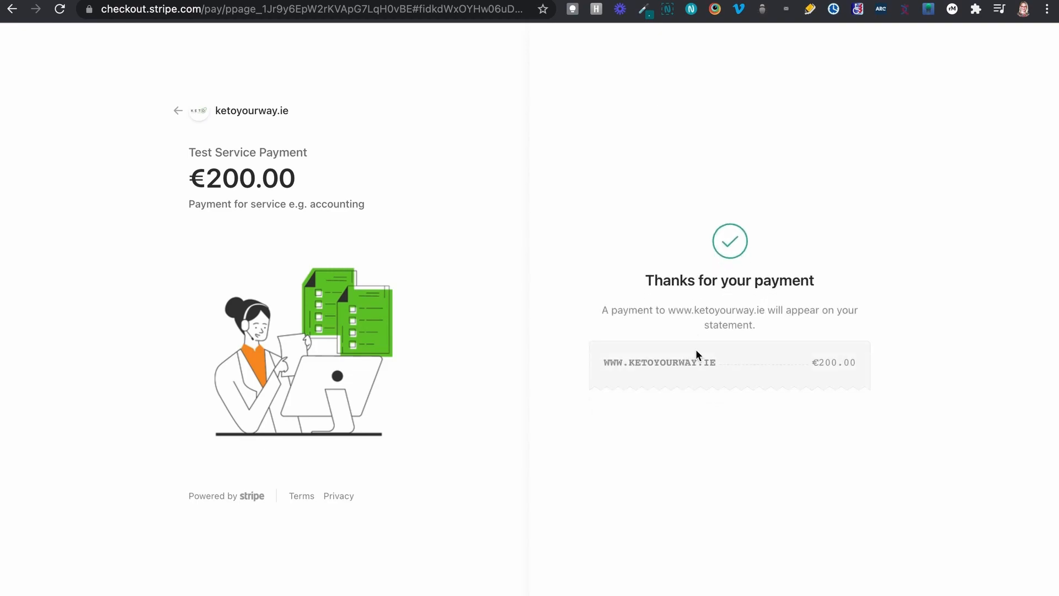
{"action": "mouse_move", "coordinate": [813, 378]}
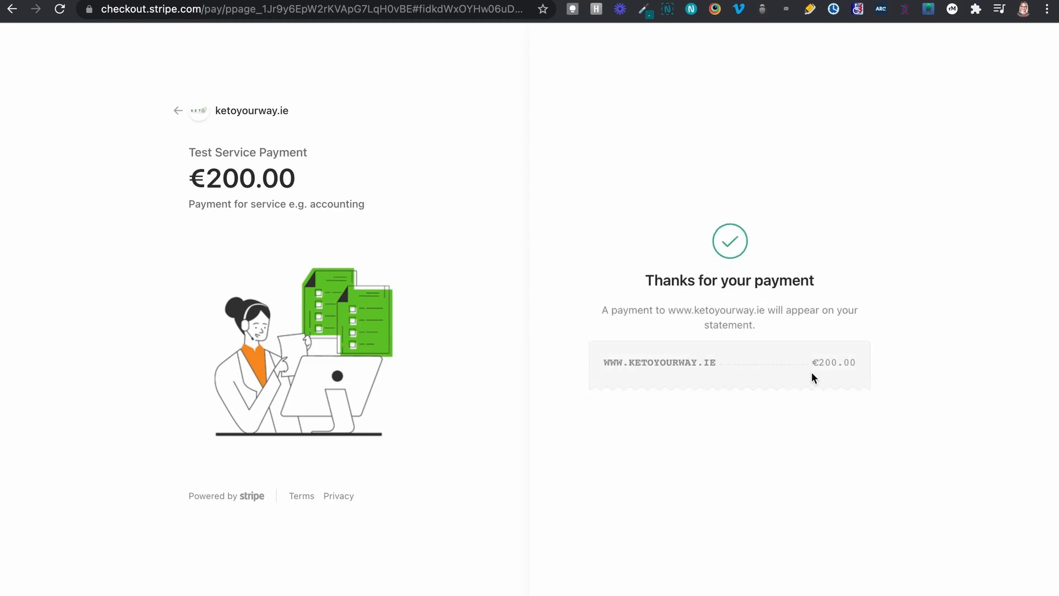